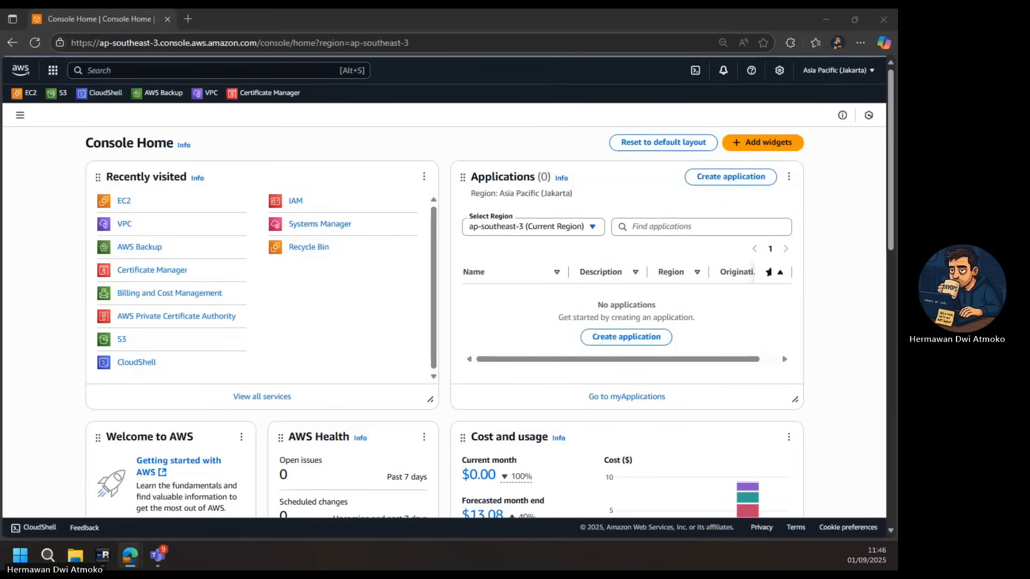
pyautogui.moveTo(117, 224)
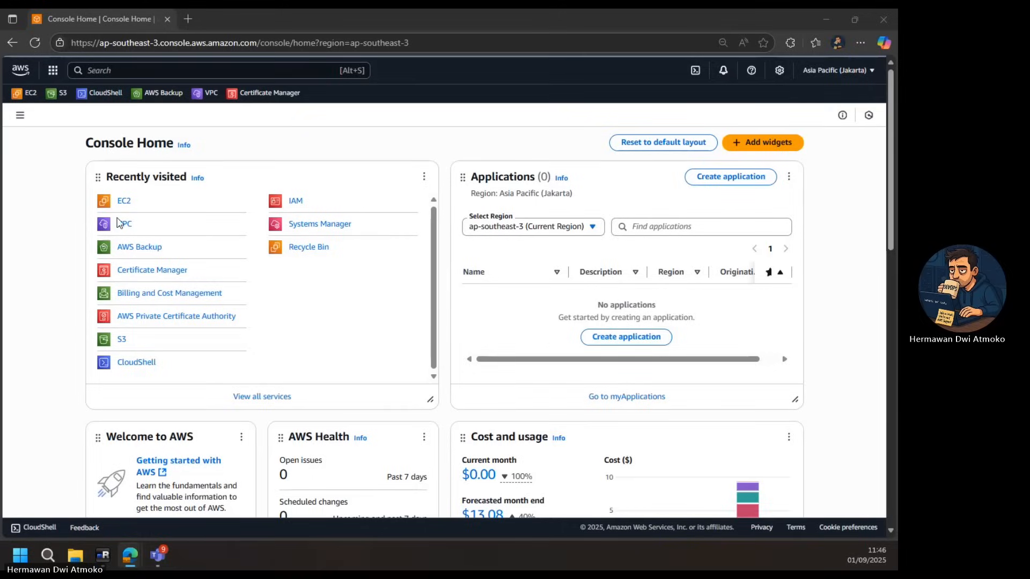
# - Create a VPC-only VPC named demo-vpc with IPv4 CIDR 10.0.0.0/16
pyautogui.click(124, 223)
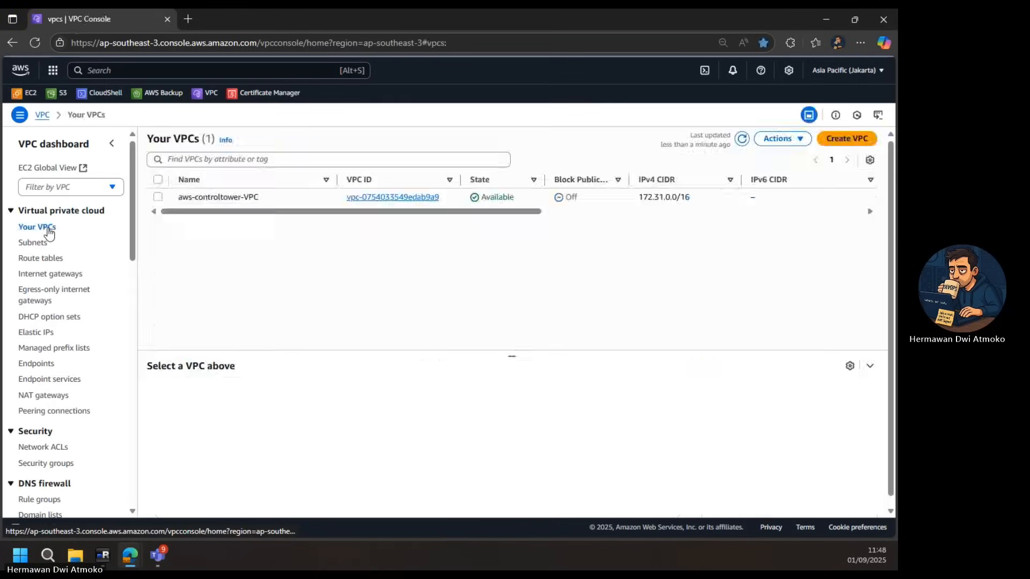
pyautogui.click(846, 138)
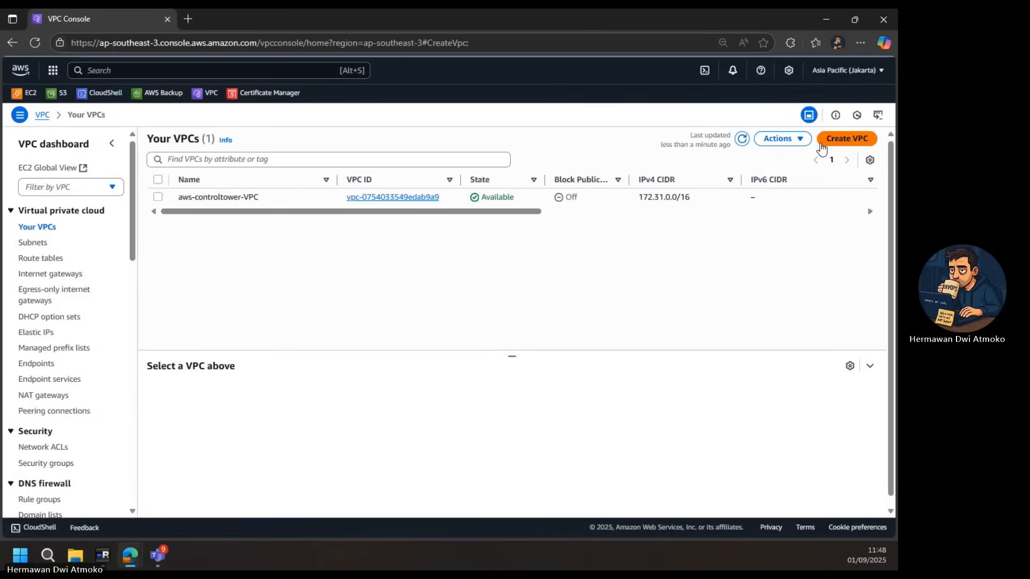
pyautogui.click(846, 138)
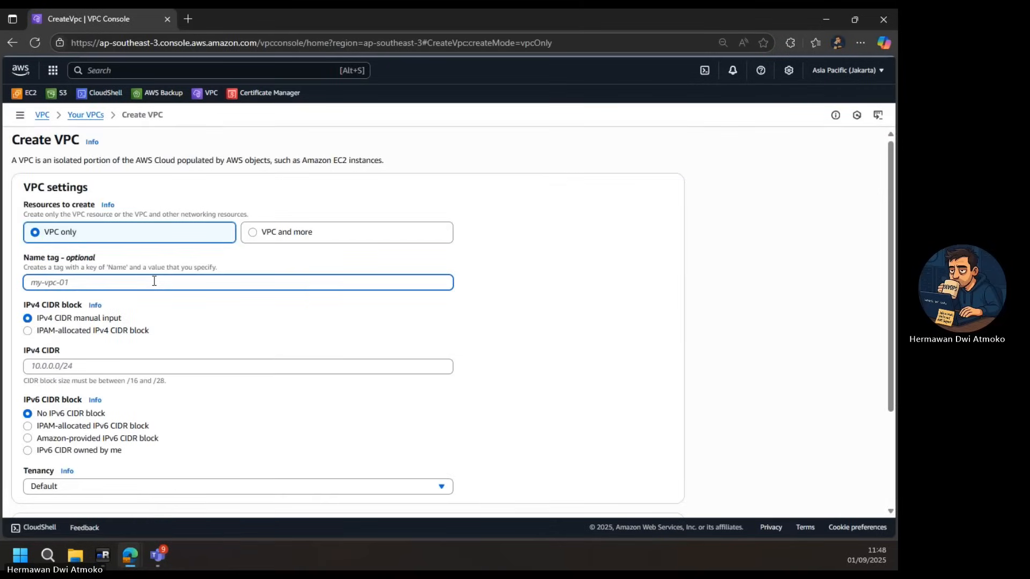
pyautogui.write('demo-vpc')
pyautogui.click(238, 366)
pyautogui.write('10')
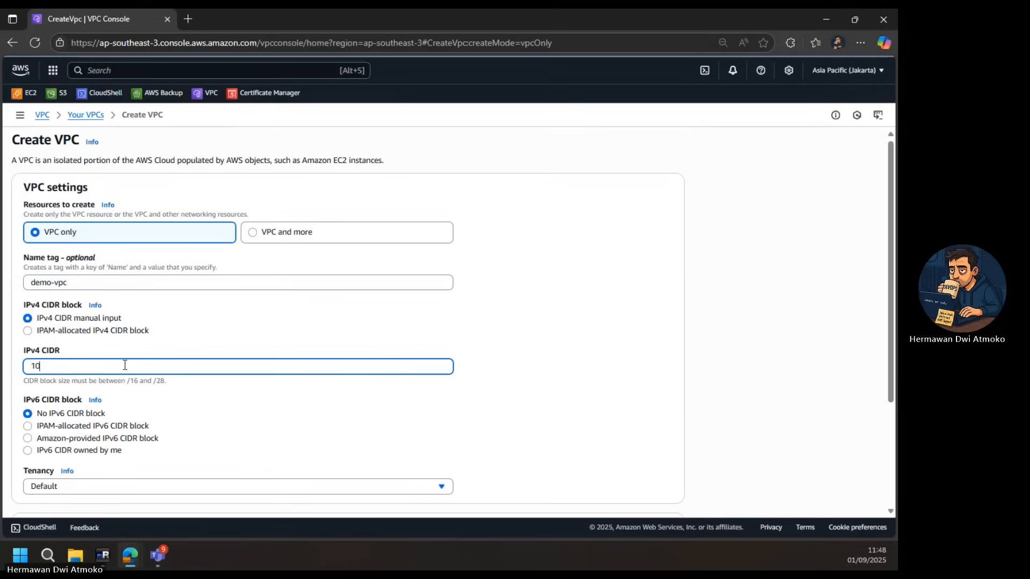
pyautogui.write('.0.0.0/1')
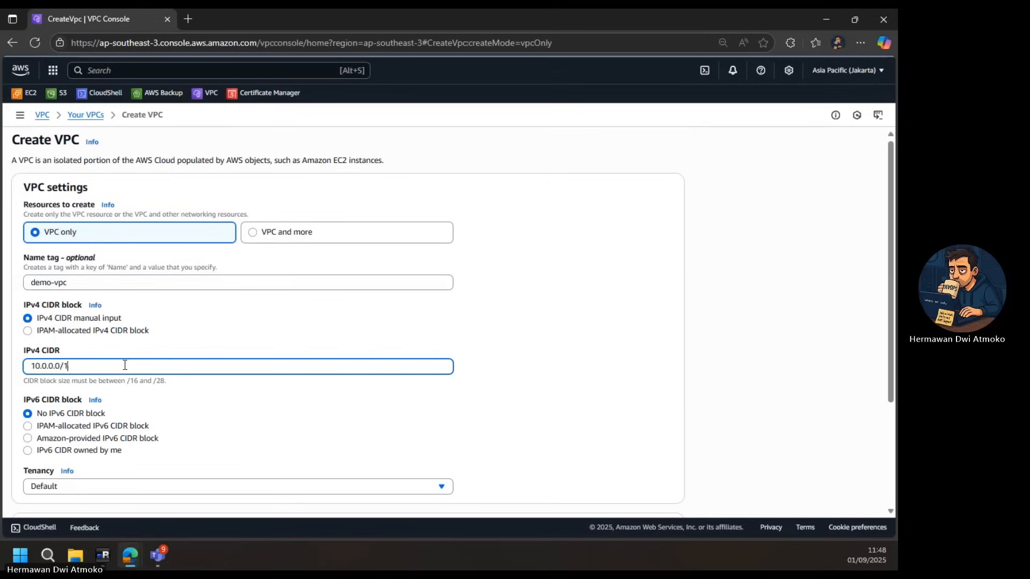
pyautogui.write('6')
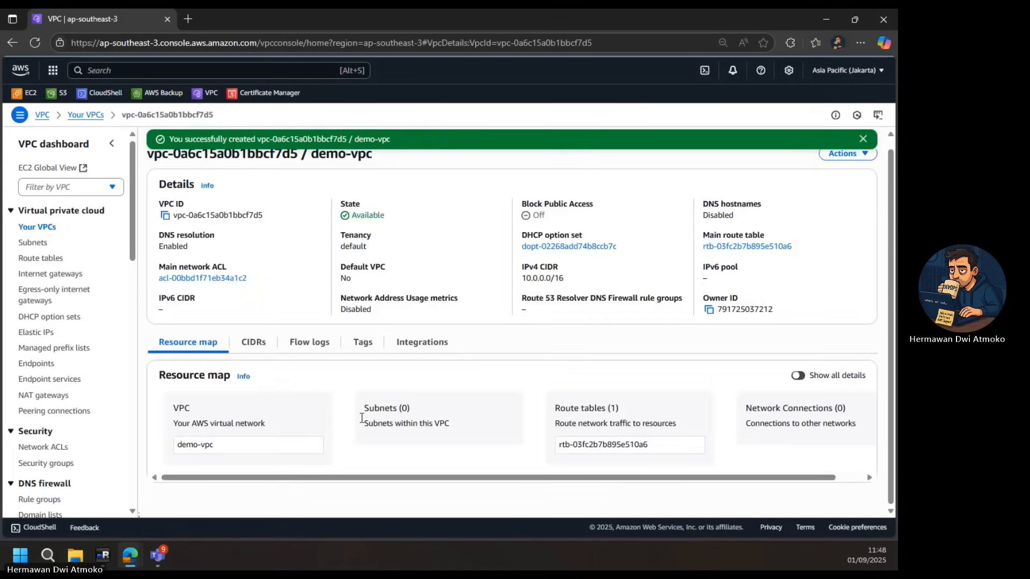
pyautogui.moveTo(33, 242)
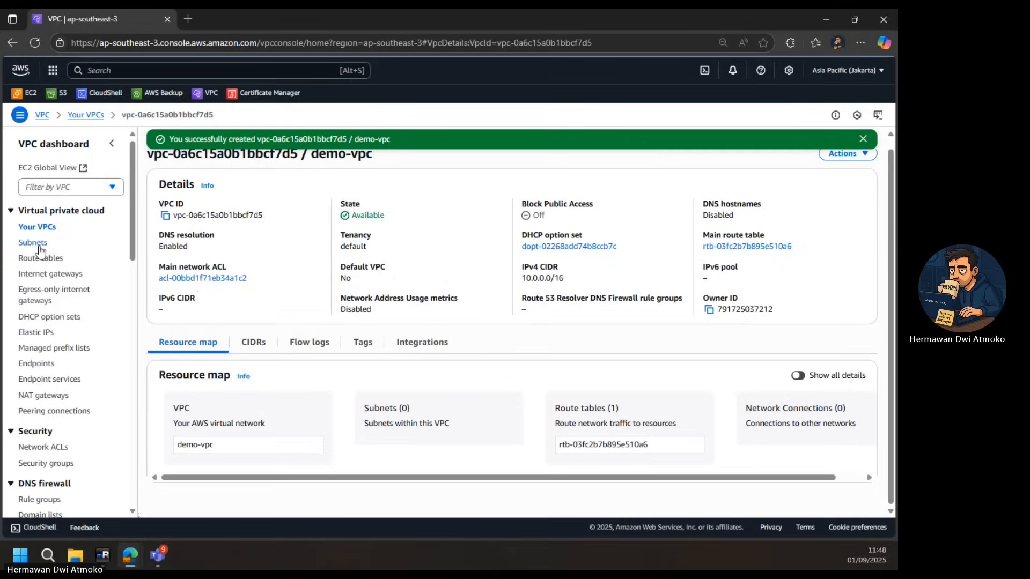
# - Create subnet private-subnet-1 in demo-vpc, zone ap-southeast-3a, CIDR 10.0.1.0/24
pyautogui.click(32, 243)
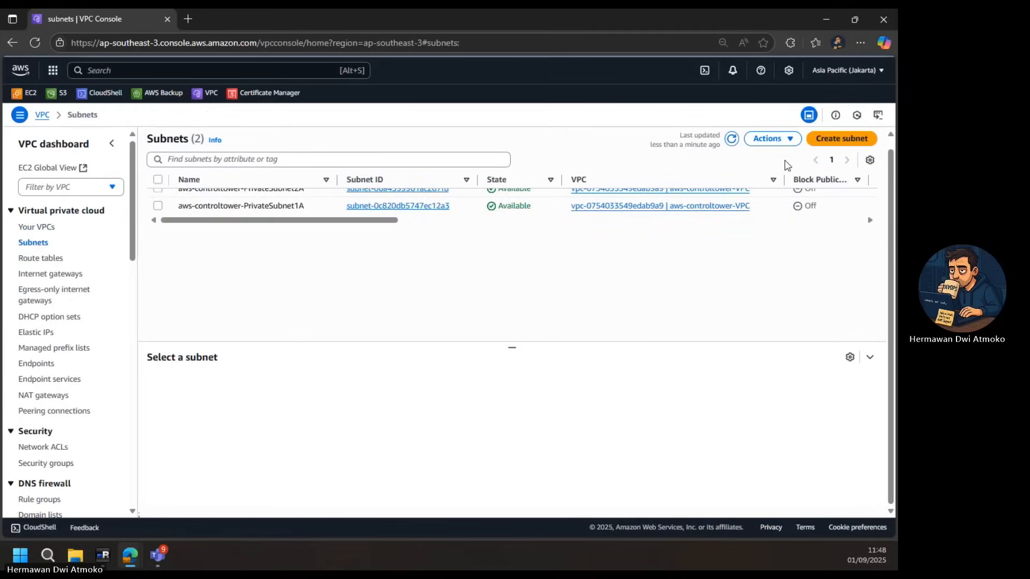
pyautogui.click(841, 138)
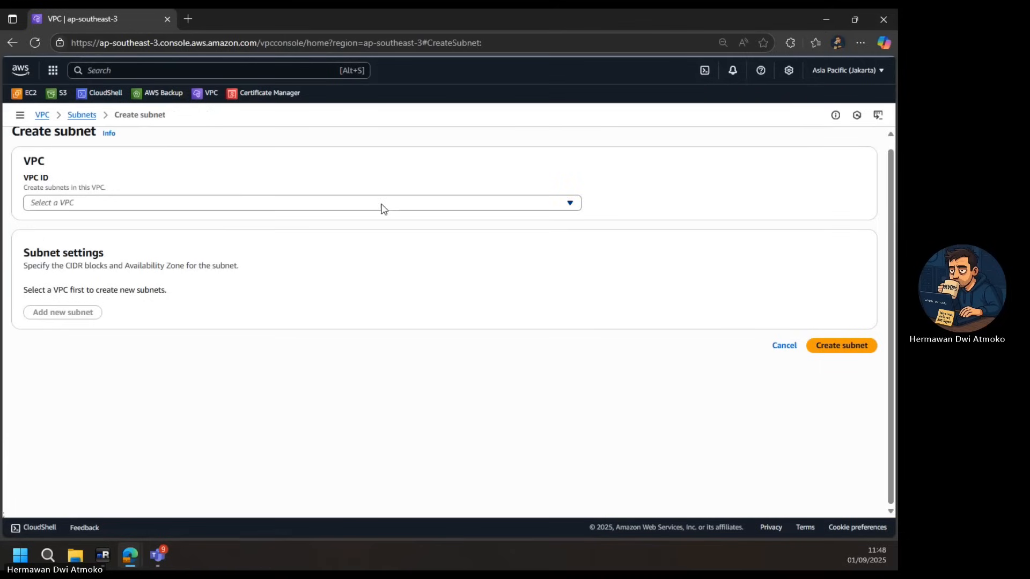
pyautogui.click(301, 202)
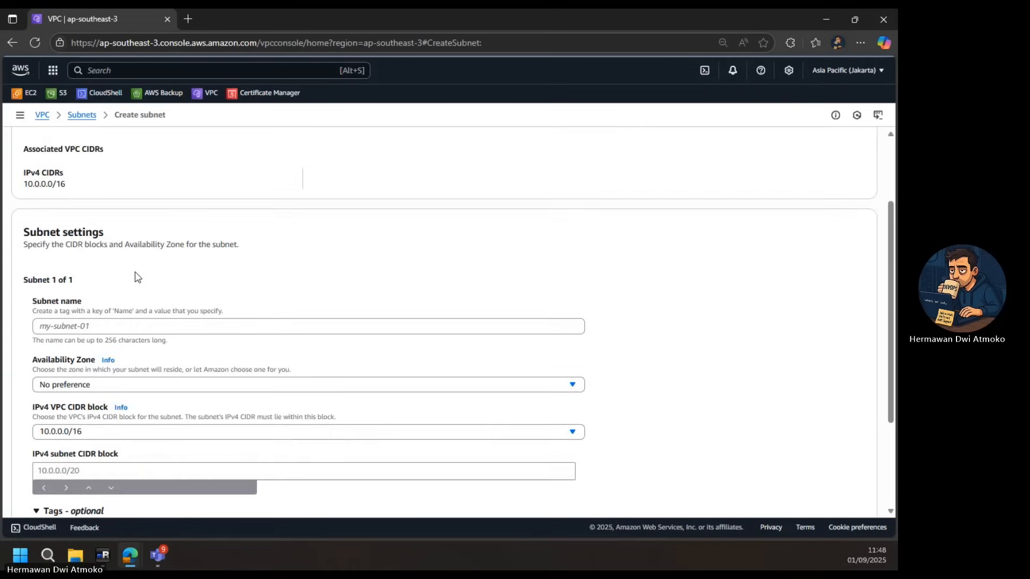
pyautogui.scroll(-3)
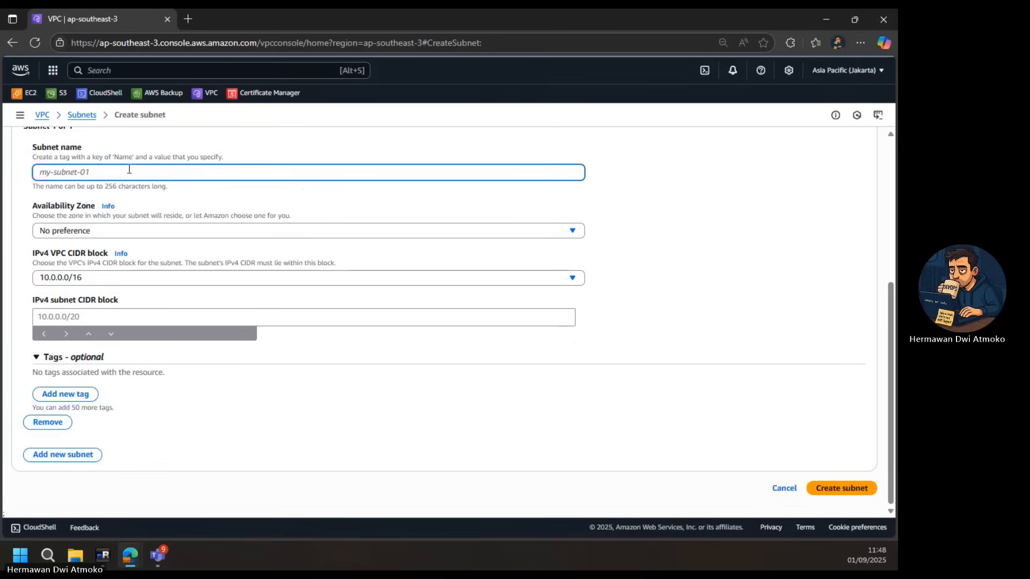
pyautogui.write('private-s')
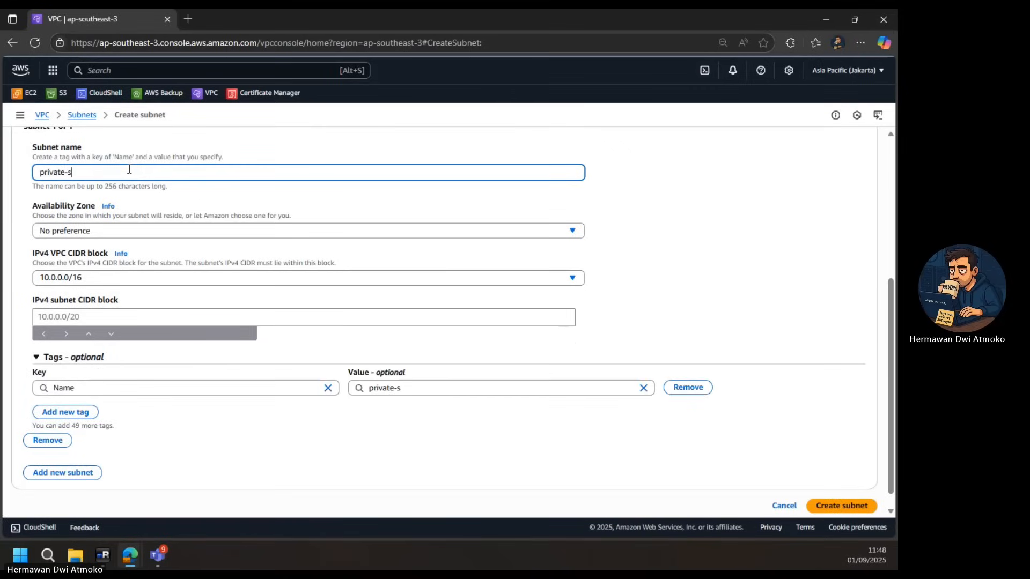
pyautogui.write('ubnet-1')
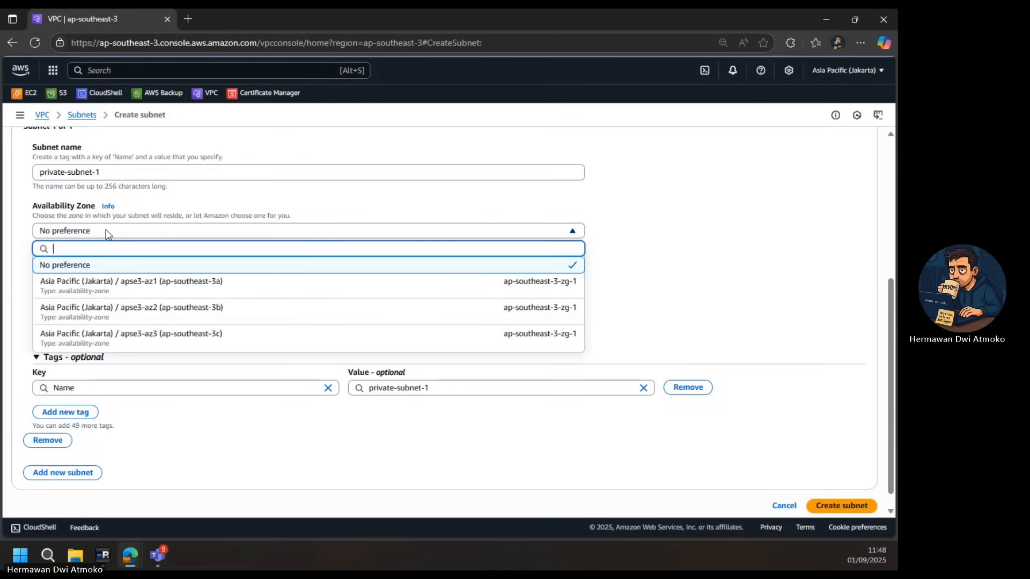
pyautogui.click(131, 281)
pyautogui.write('10.0.1.0/2')
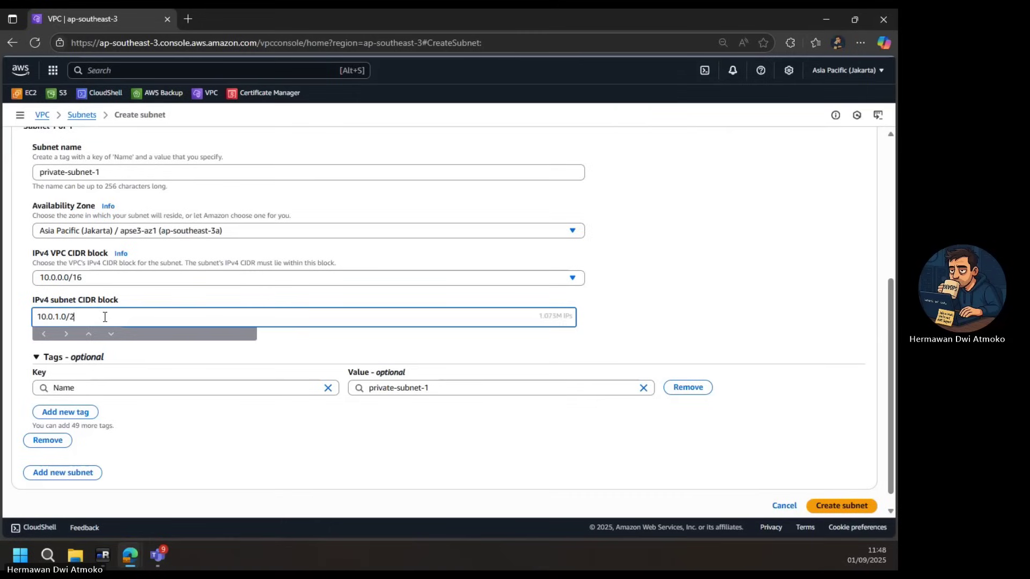
pyautogui.write('4')
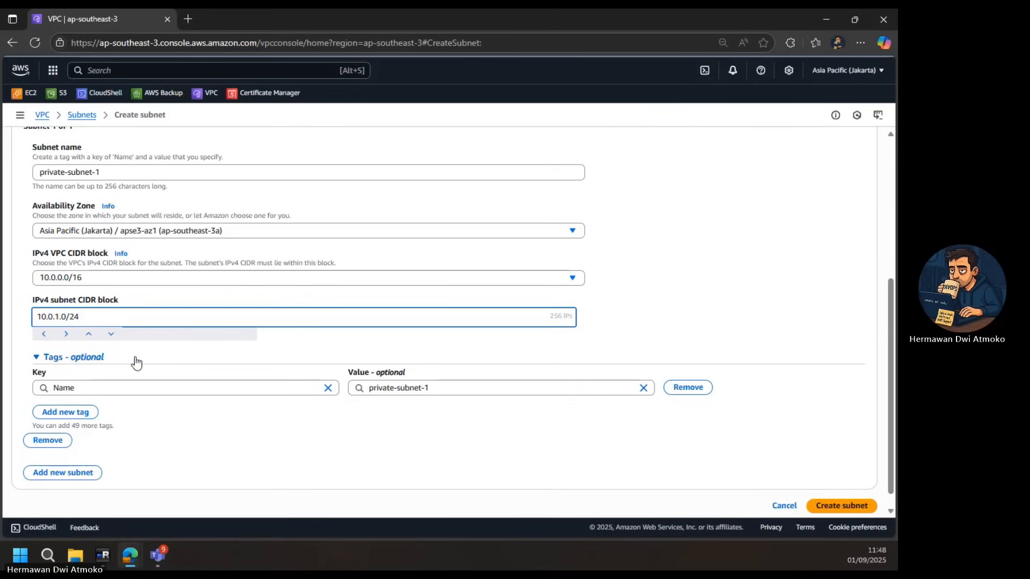
pyautogui.moveTo(842, 506)
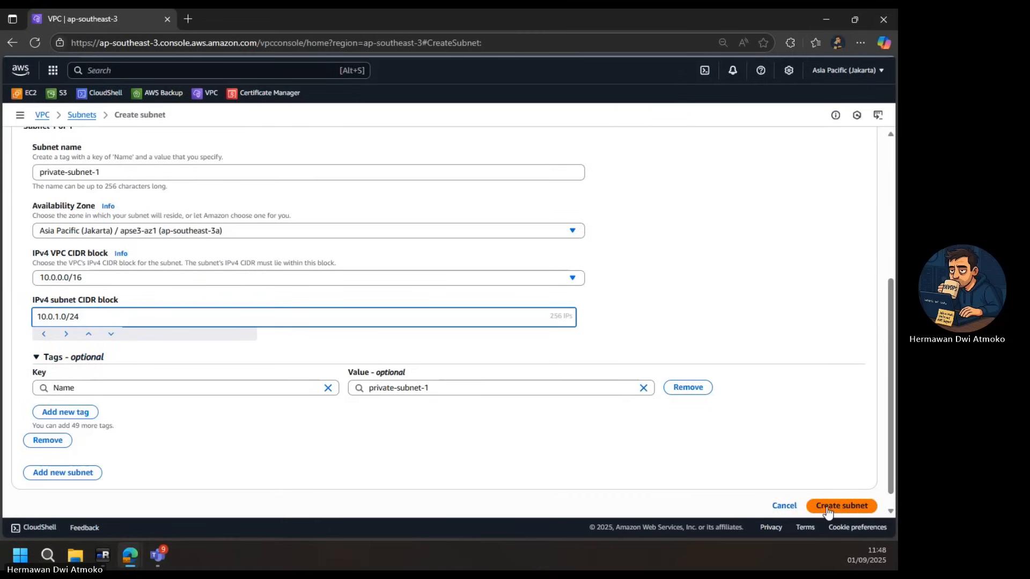
pyautogui.click(842, 506)
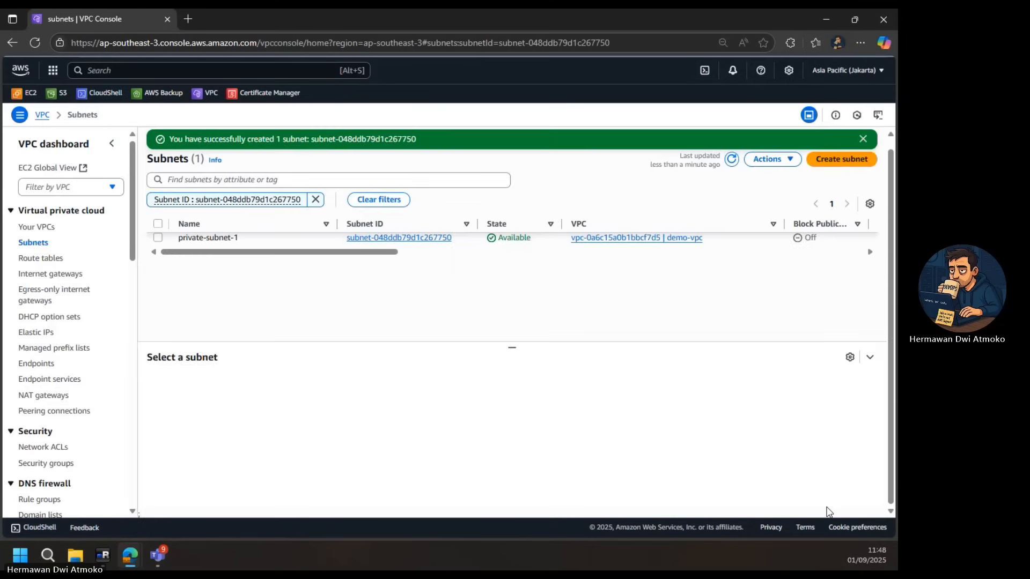
pyautogui.moveTo(71, 269)
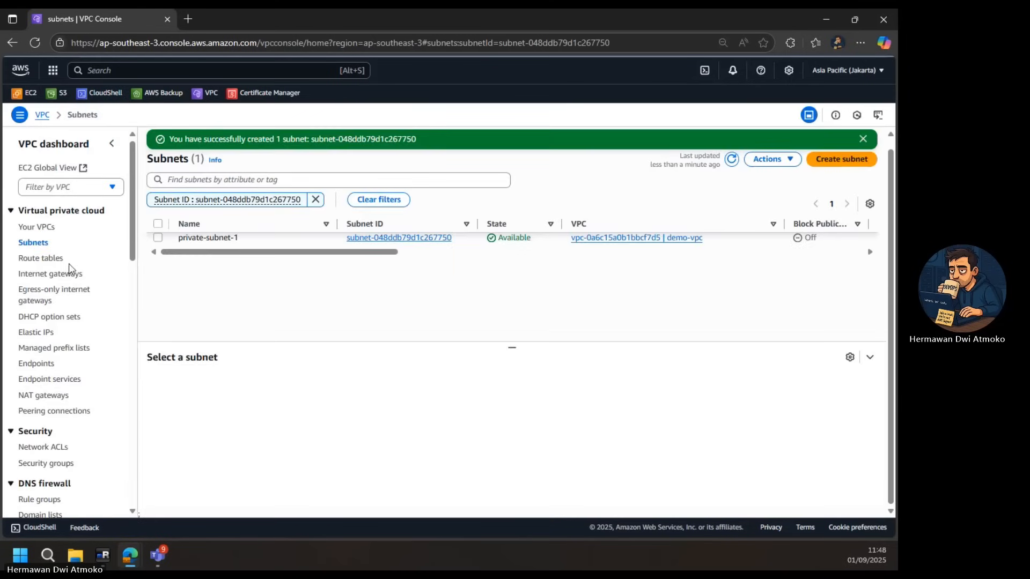
pyautogui.moveTo(40, 257)
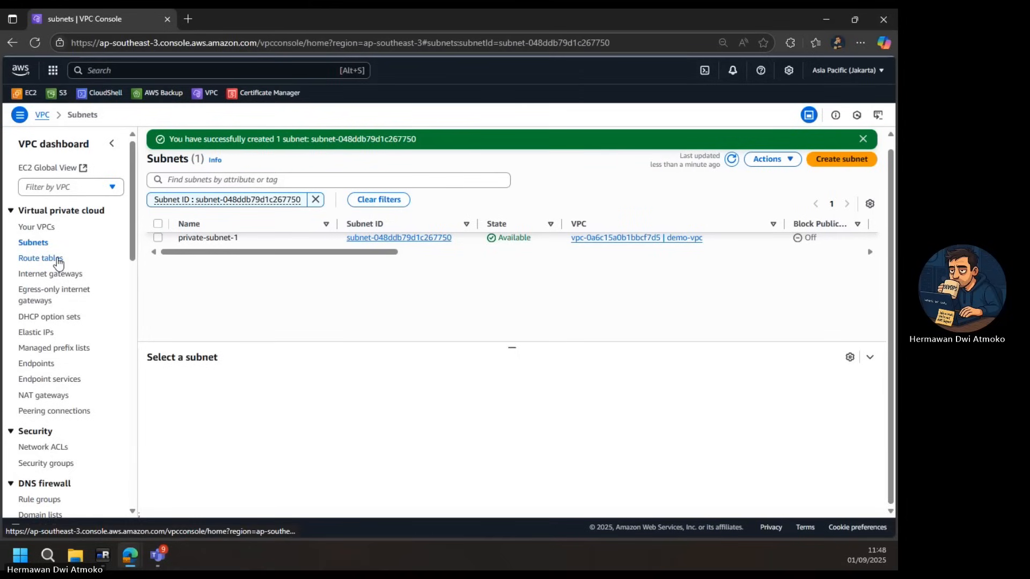
# - Create route table private-RT assigned to demo-vpc
pyautogui.click(41, 258)
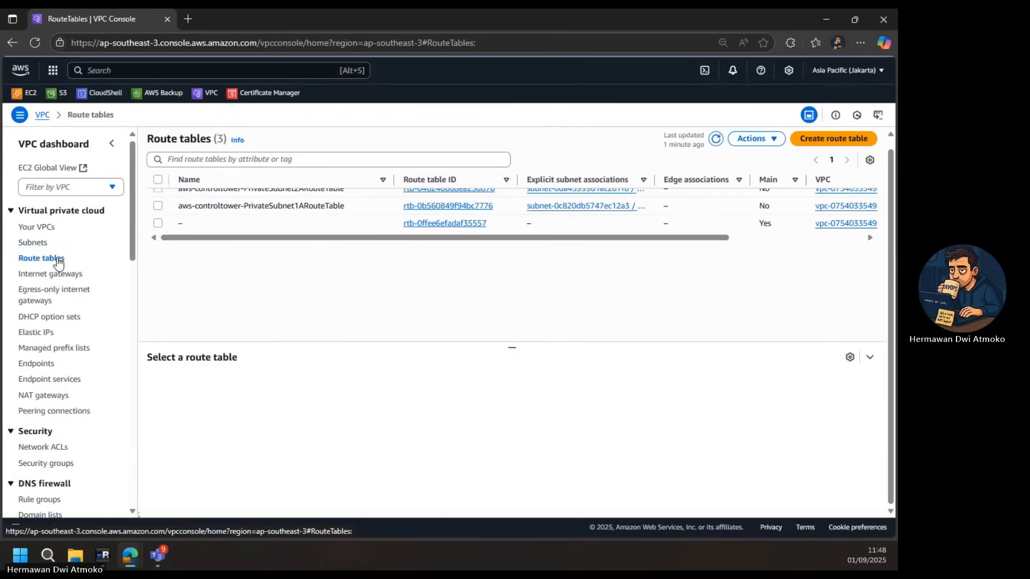
pyautogui.moveTo(286, 269)
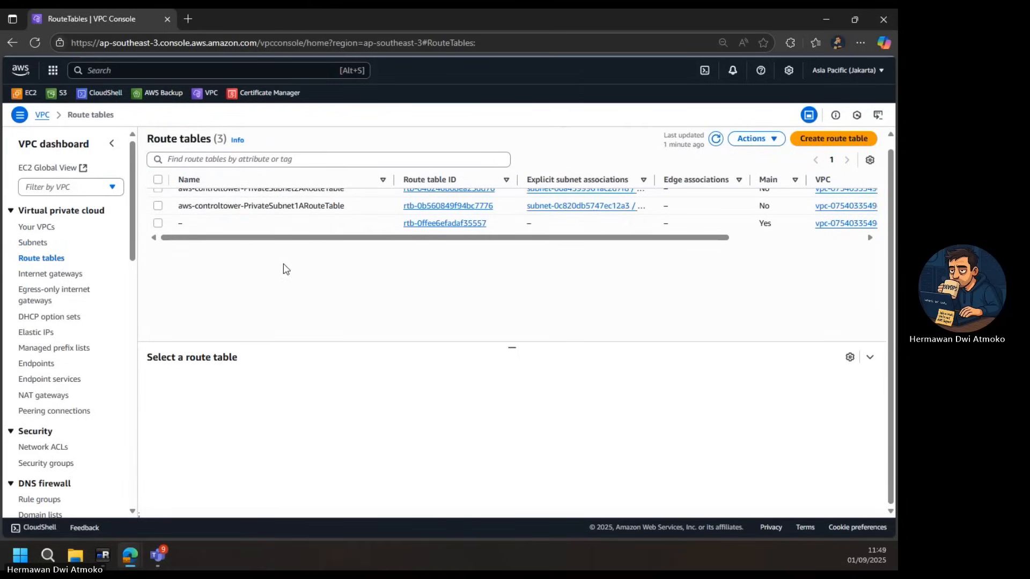
pyautogui.click(832, 138)
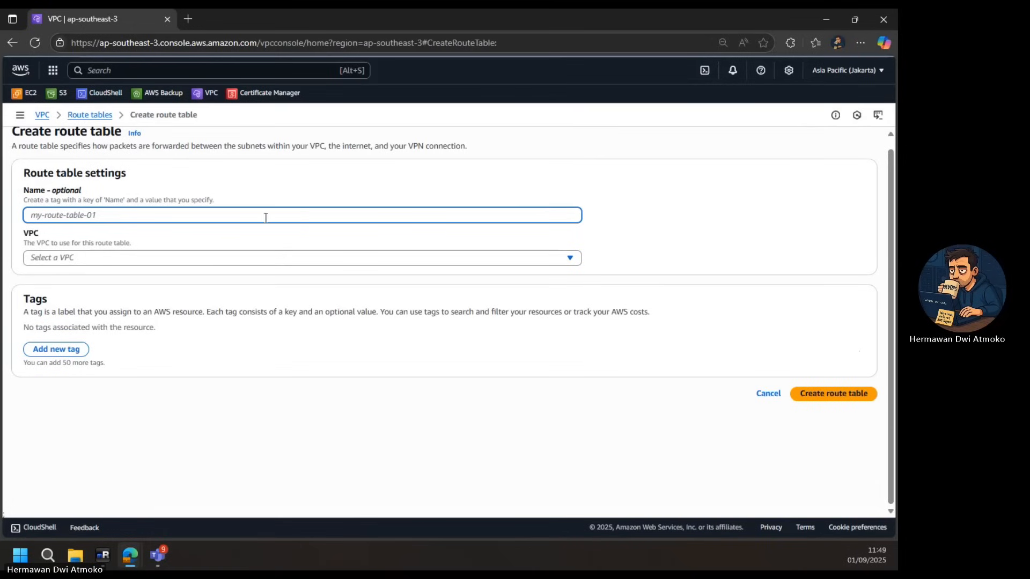
pyautogui.write('p')
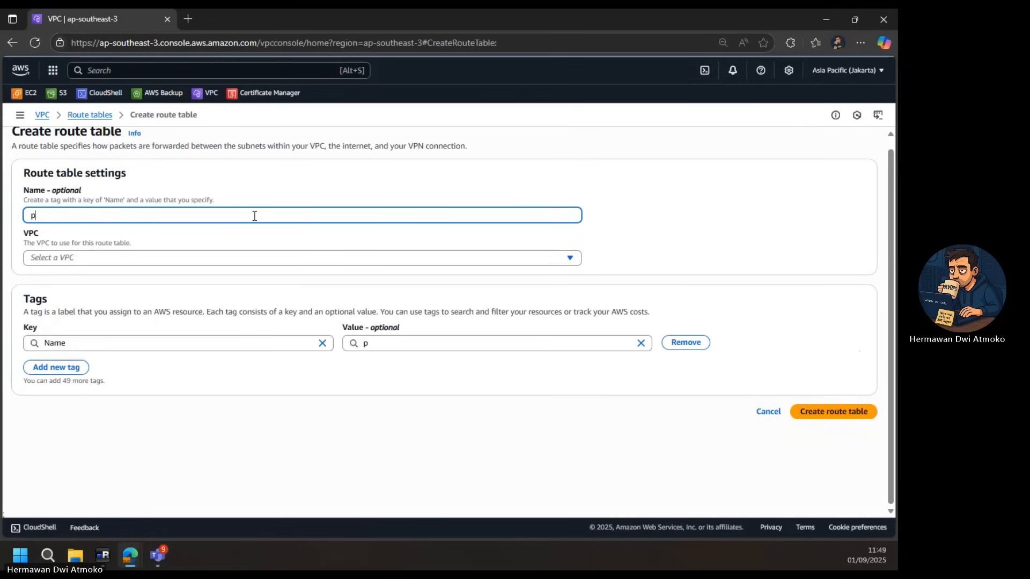
pyautogui.write('rivate-R')
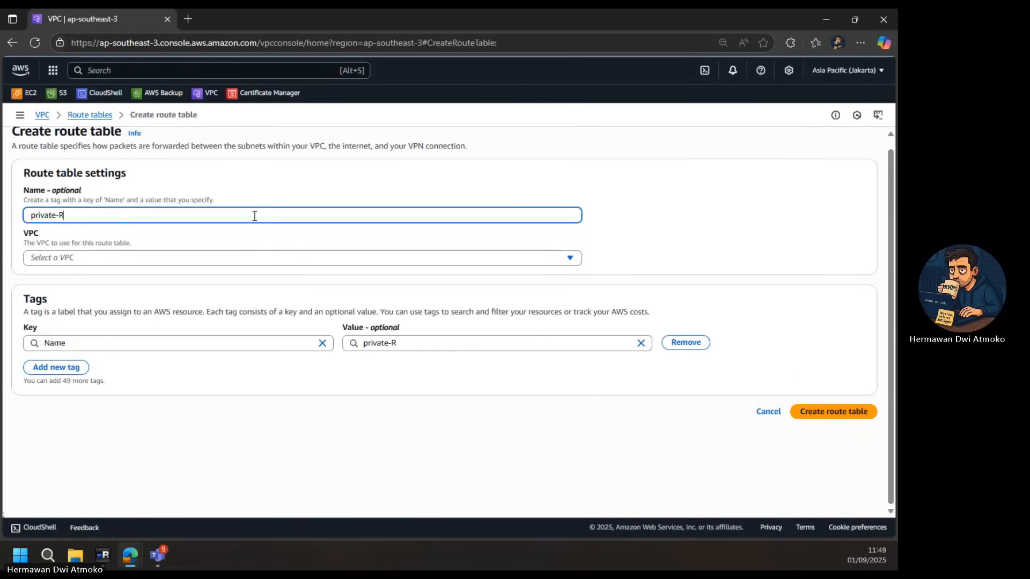
pyautogui.write('T')
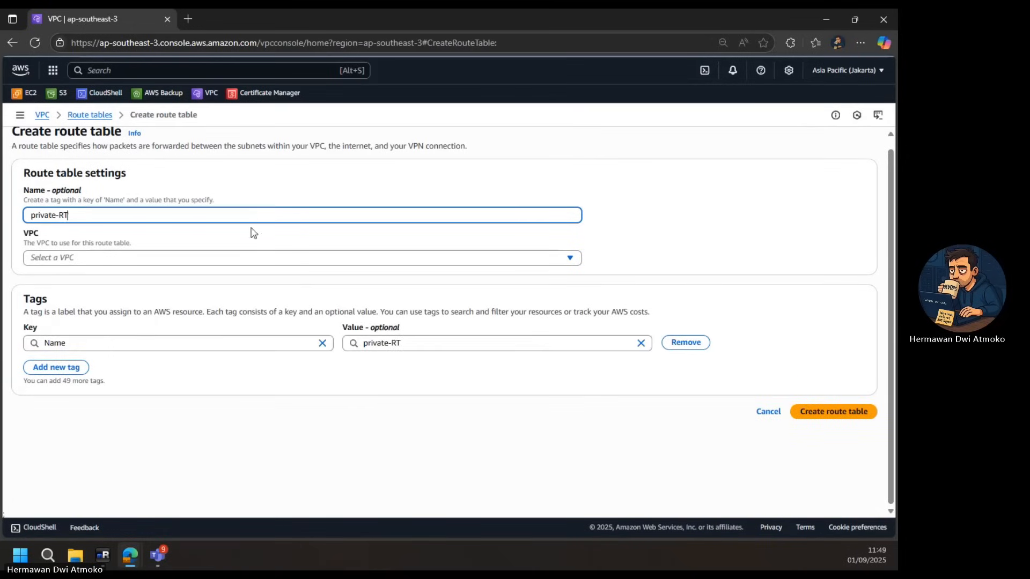
pyautogui.click(301, 258)
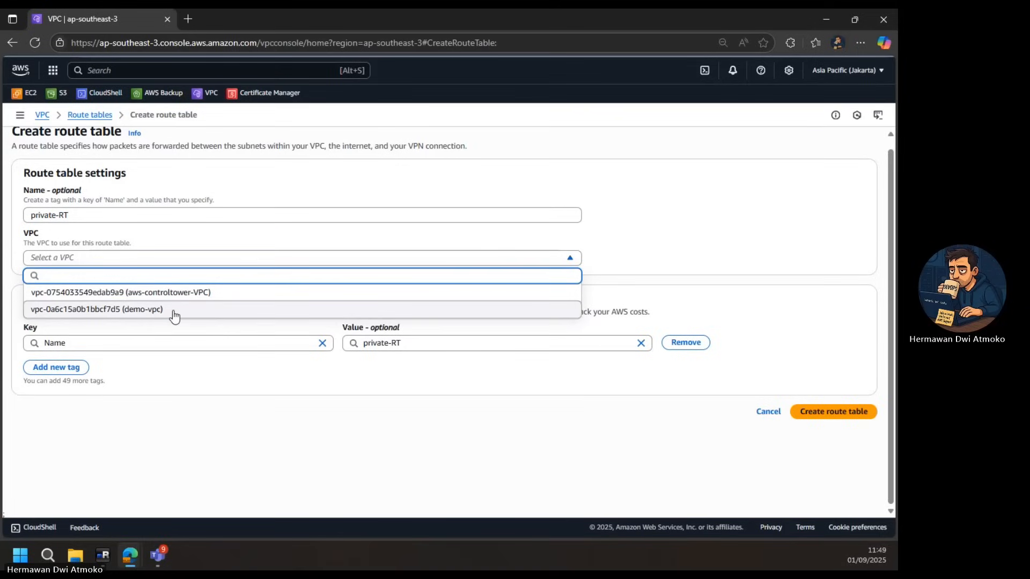
pyautogui.click(97, 309)
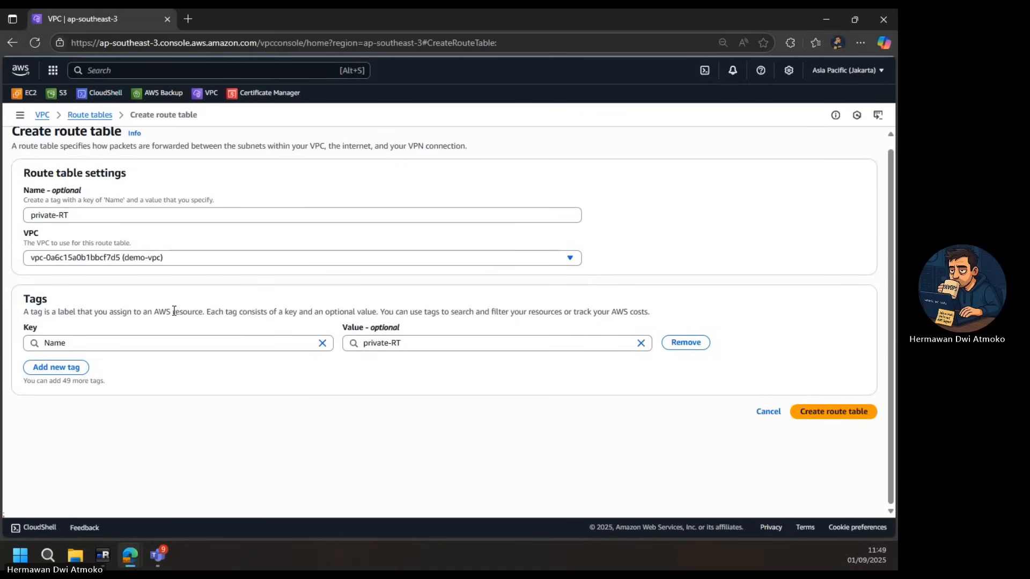
pyautogui.click(833, 412)
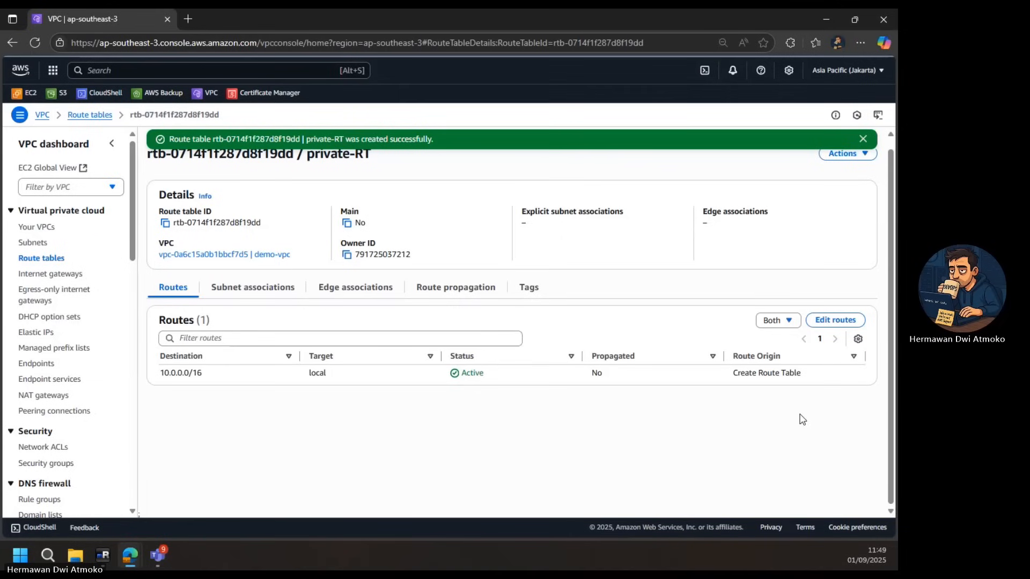
# - Save a subnet association linking private-subnet-1 to the private-RT route table
pyautogui.click(252, 287)
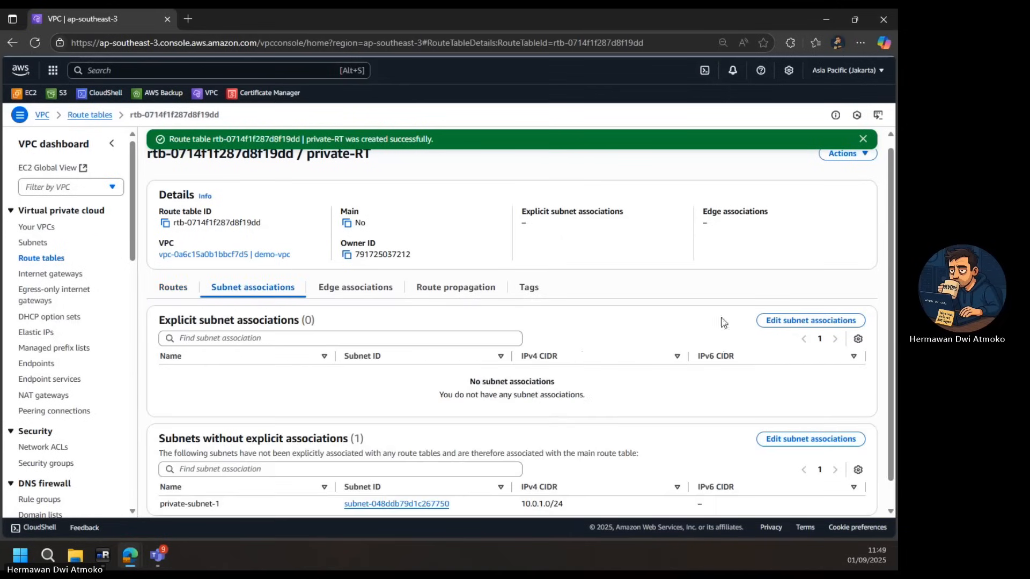
pyautogui.click(809, 320)
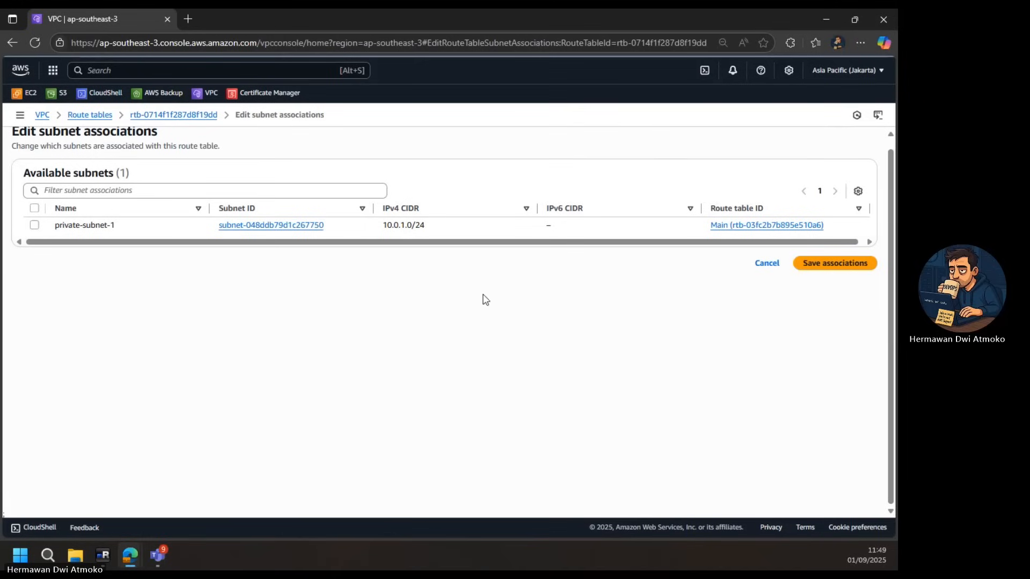
pyautogui.click(35, 225)
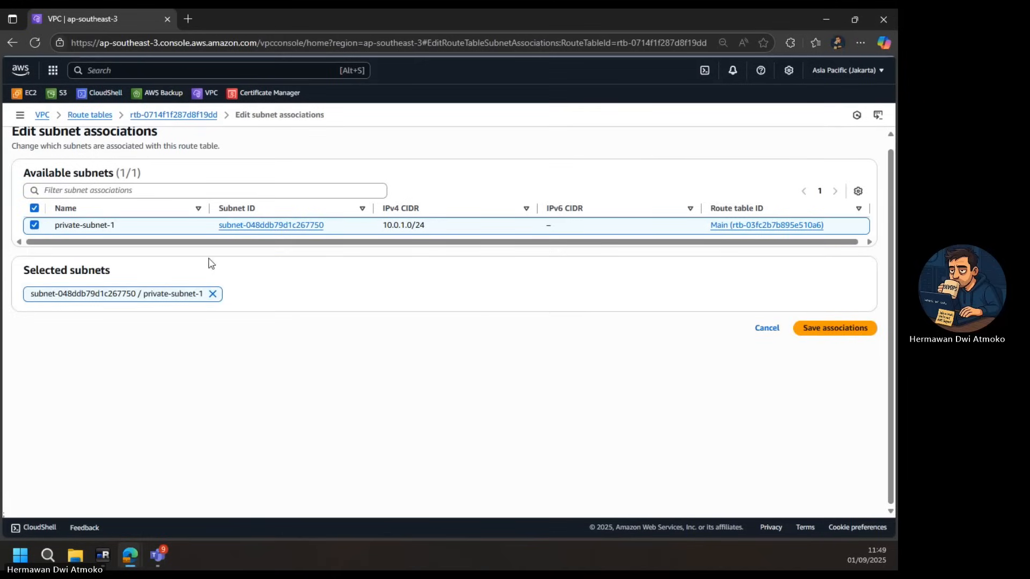
pyautogui.moveTo(813, 342)
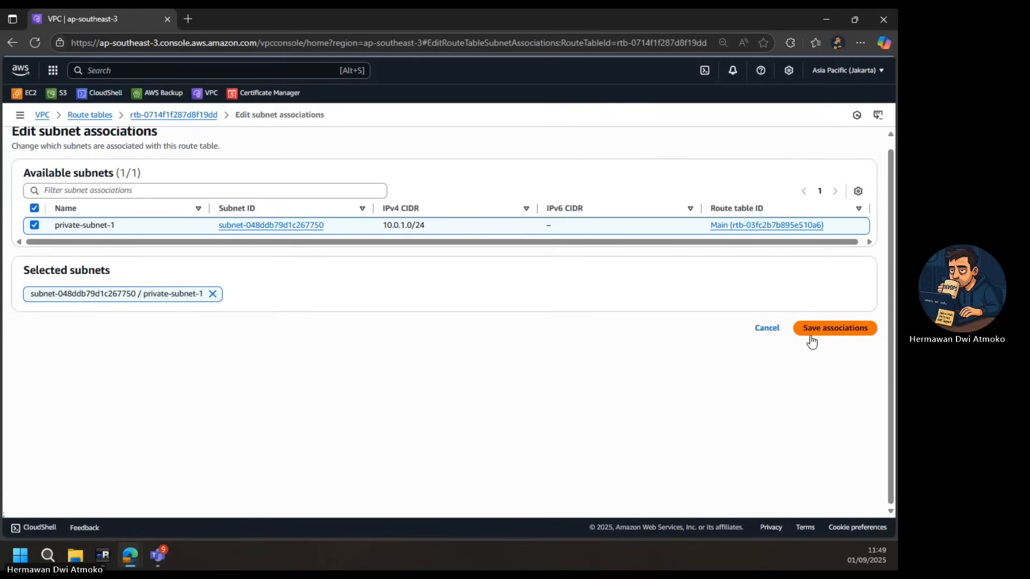
pyautogui.click(834, 328)
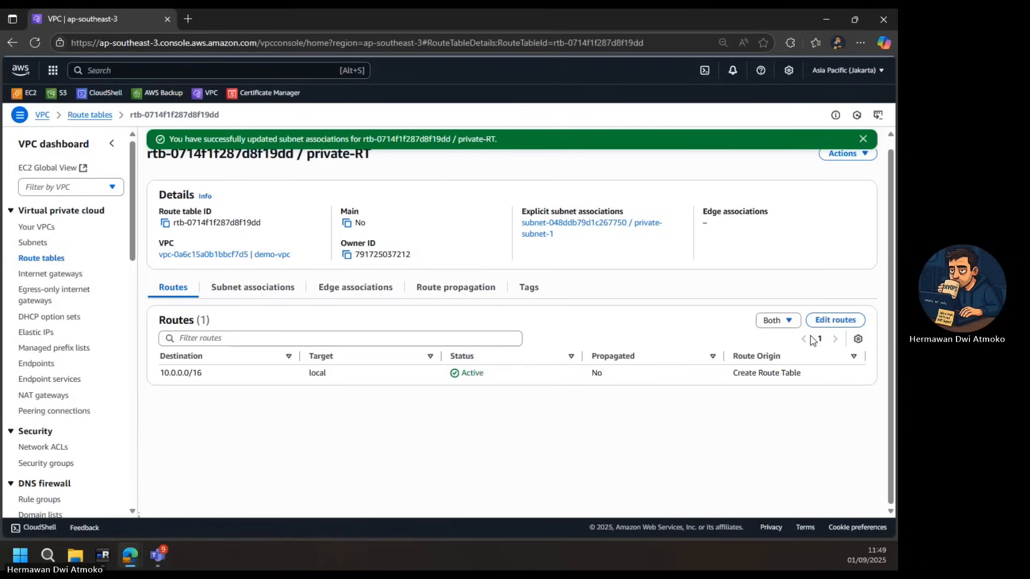
pyautogui.moveTo(443, 272)
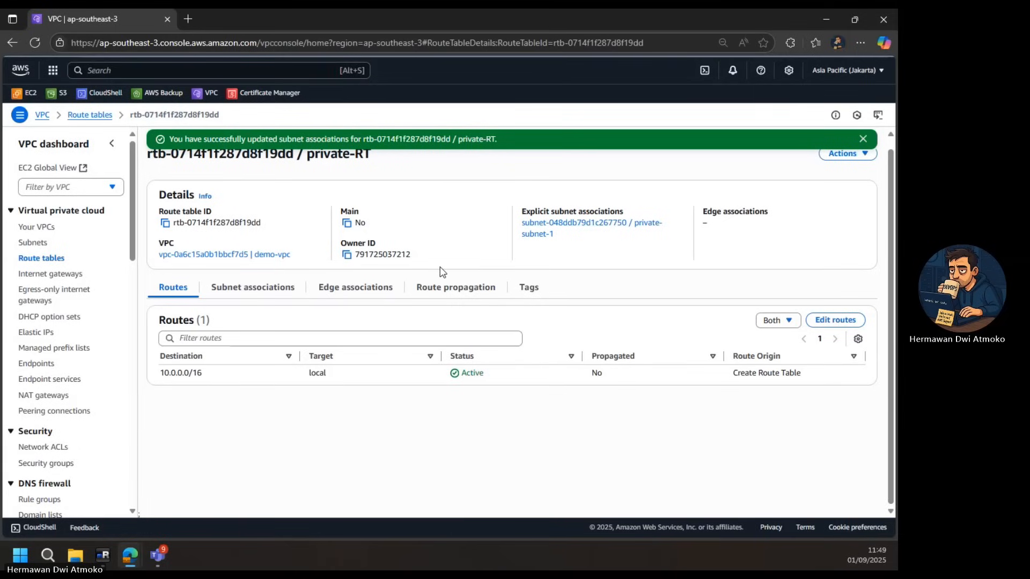
pyautogui.moveTo(65, 113)
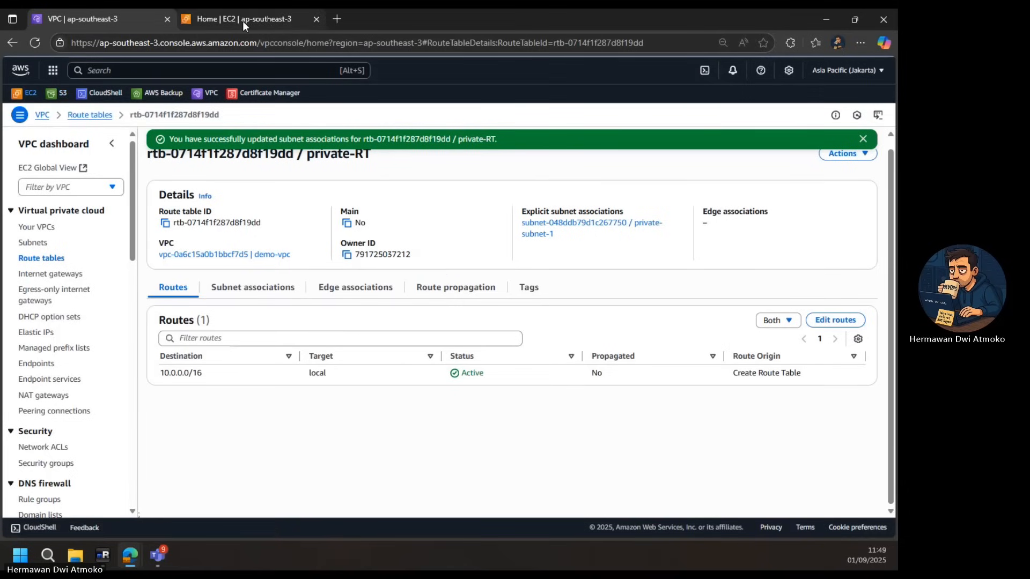
# - In EC2, start launching a new instance named ec2-bhagaskaralabs
pyautogui.click(240, 18)
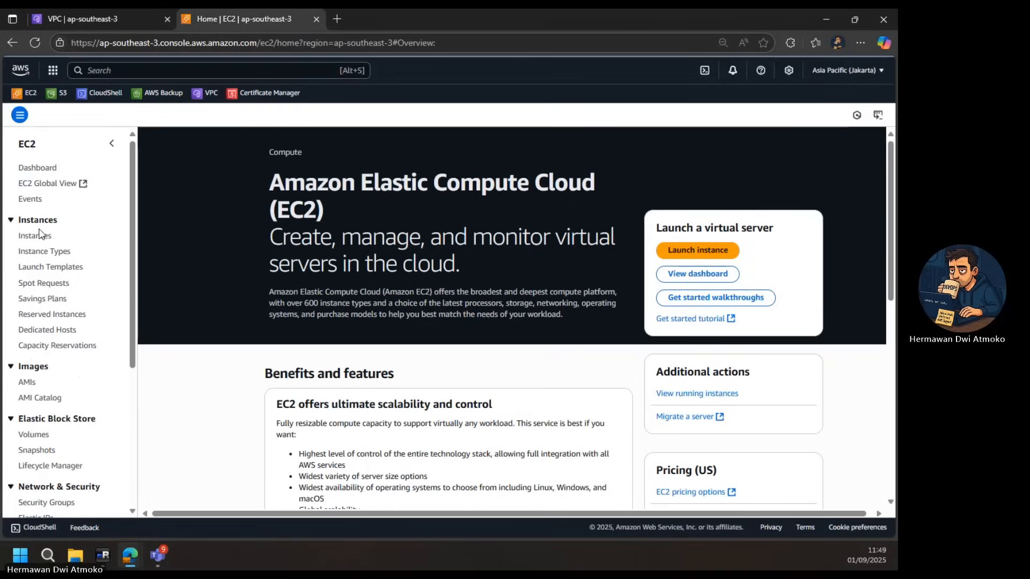
pyautogui.click(35, 236)
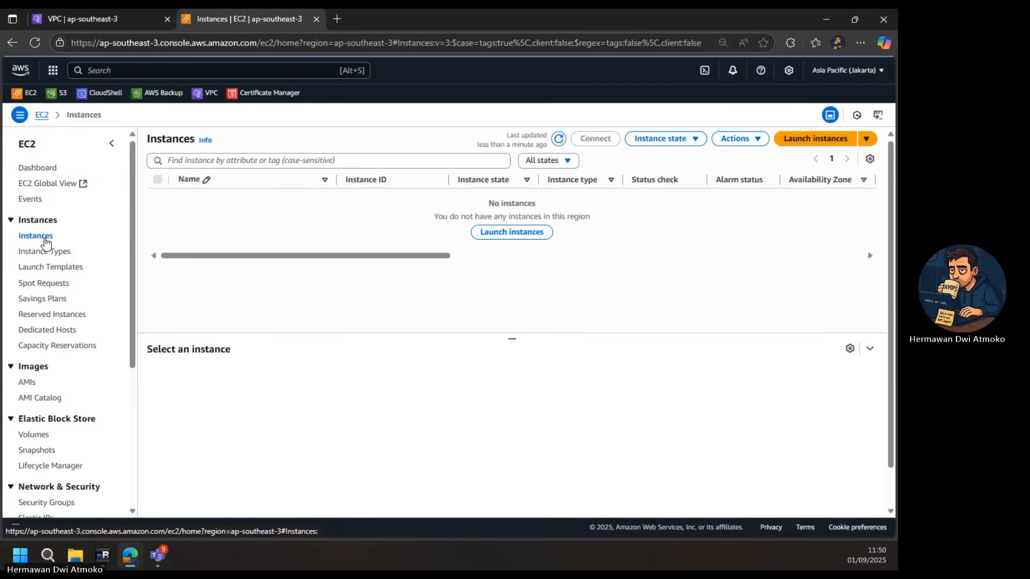
pyautogui.moveTo(798, 148)
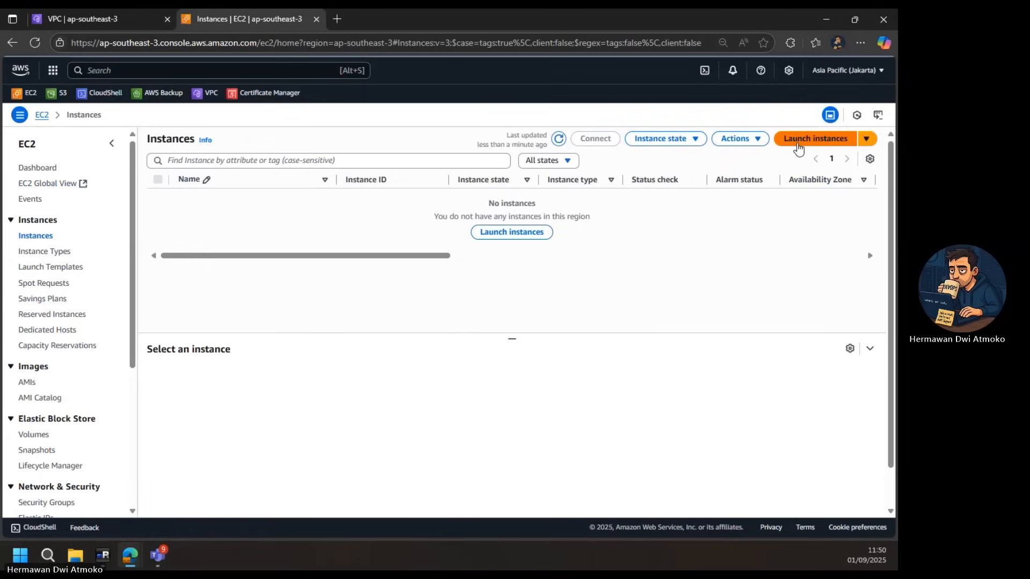
pyautogui.click(816, 139)
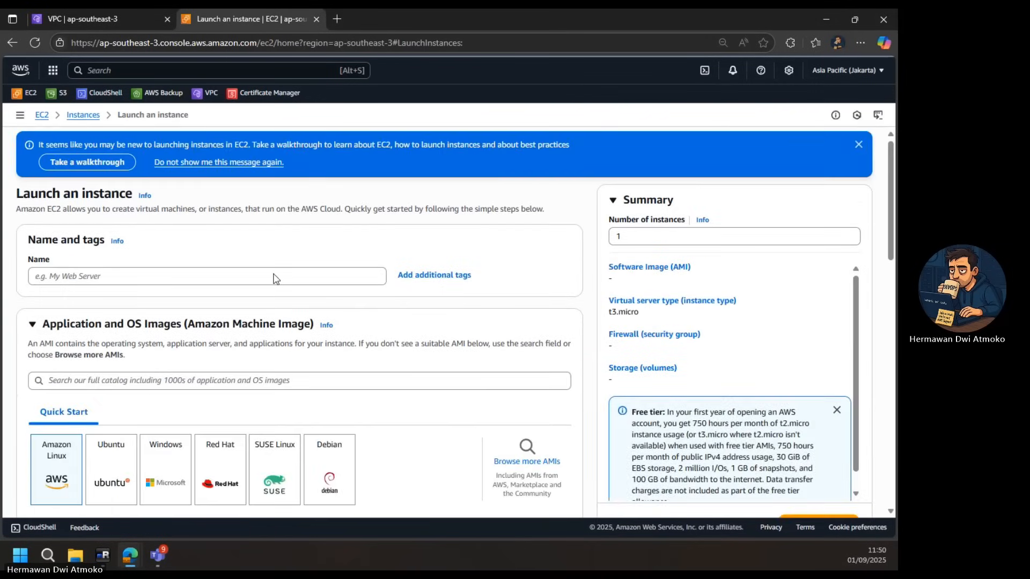
pyautogui.write('ec')
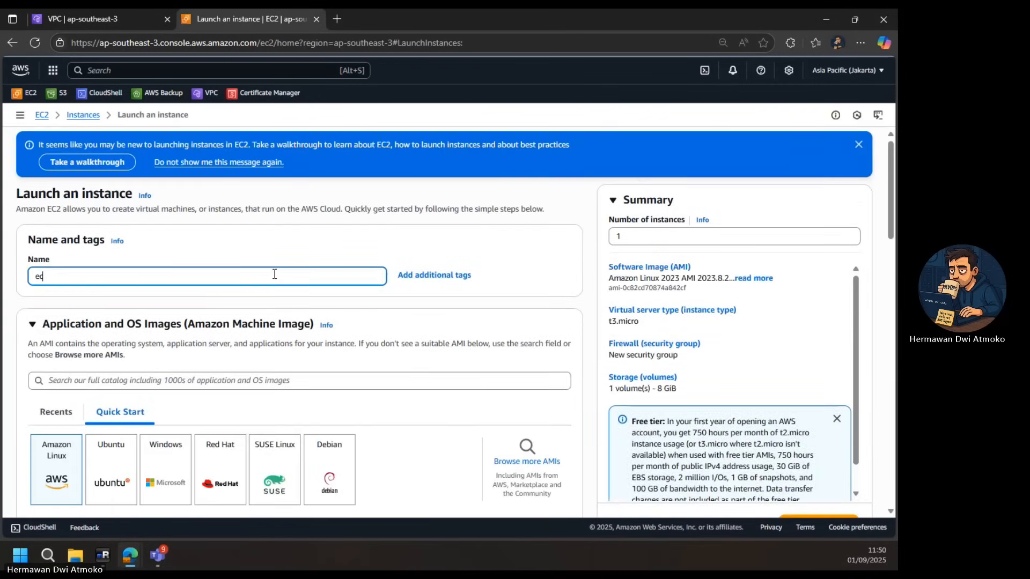
pyautogui.write('2-')
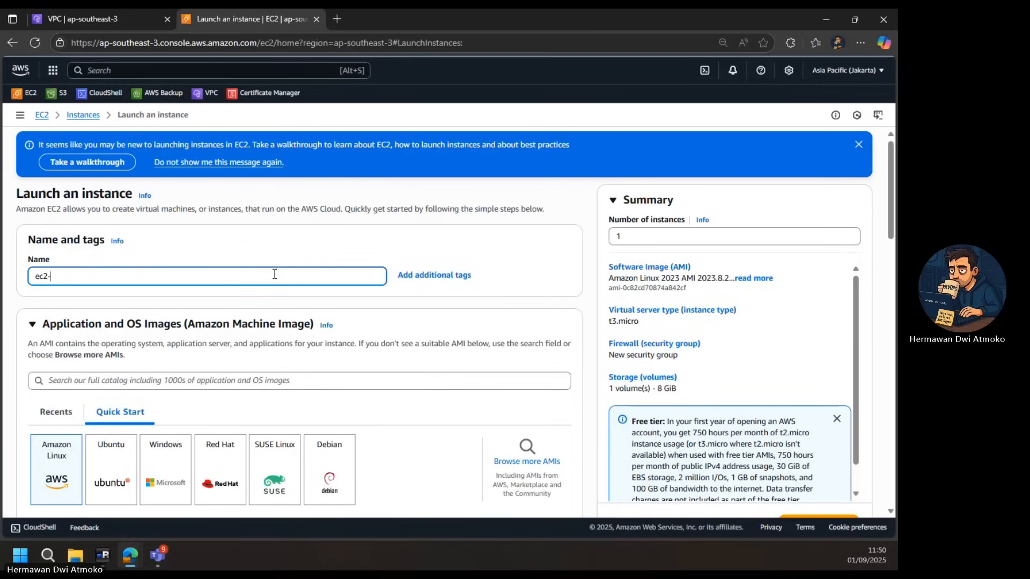
pyautogui.write('bhagask')
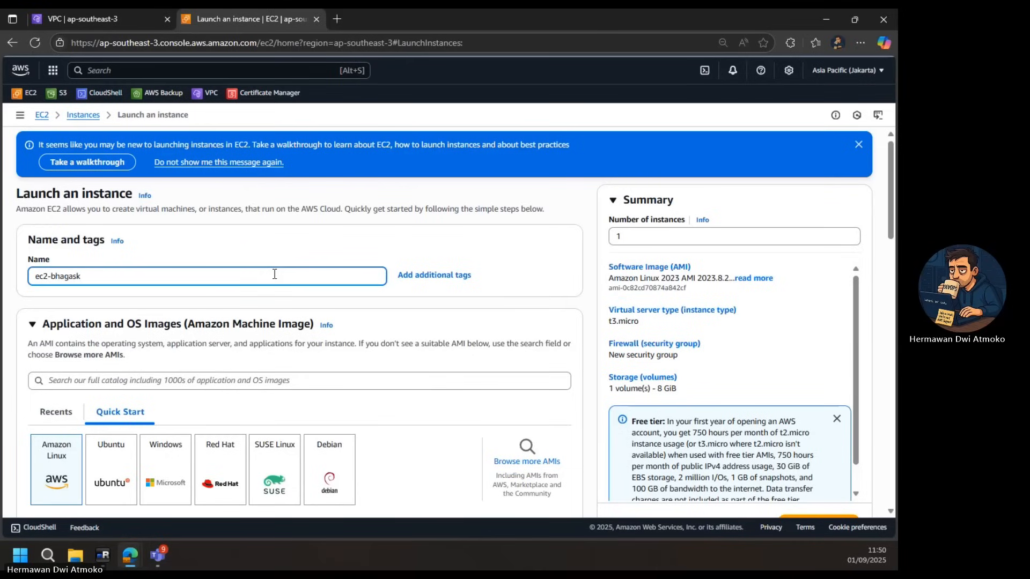
pyautogui.write('ara')
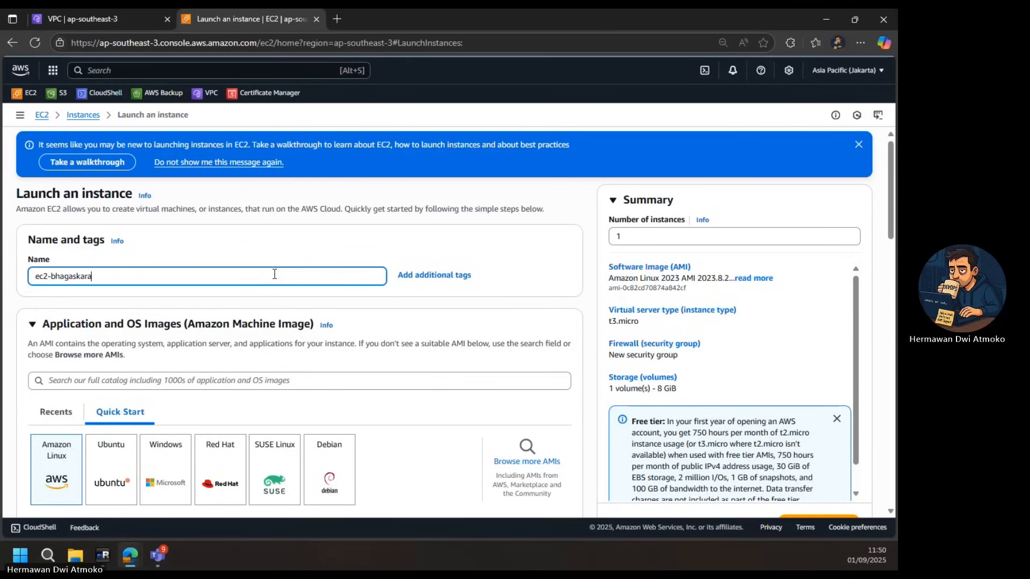
pyautogui.write('lab')
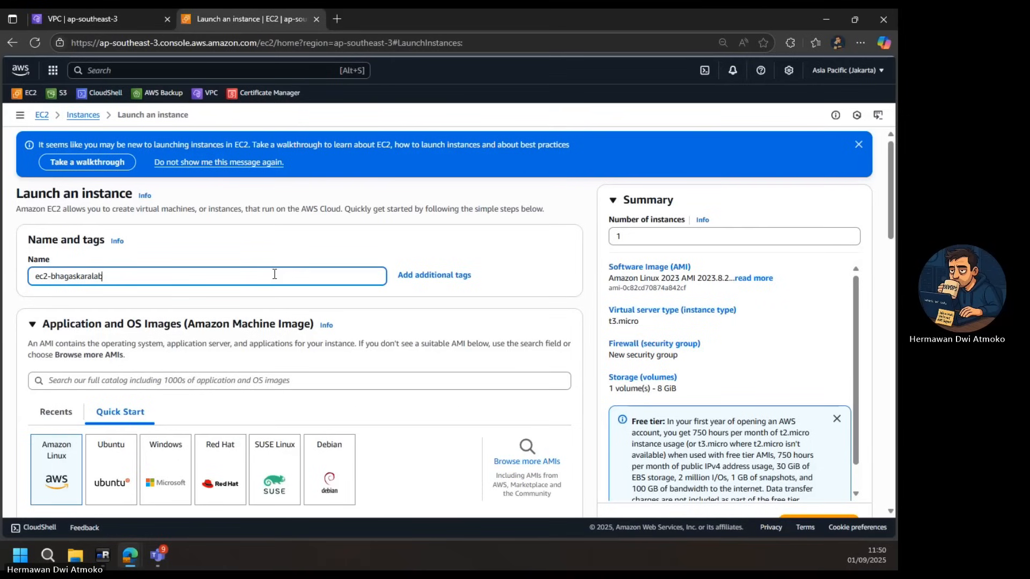
pyautogui.write('s')
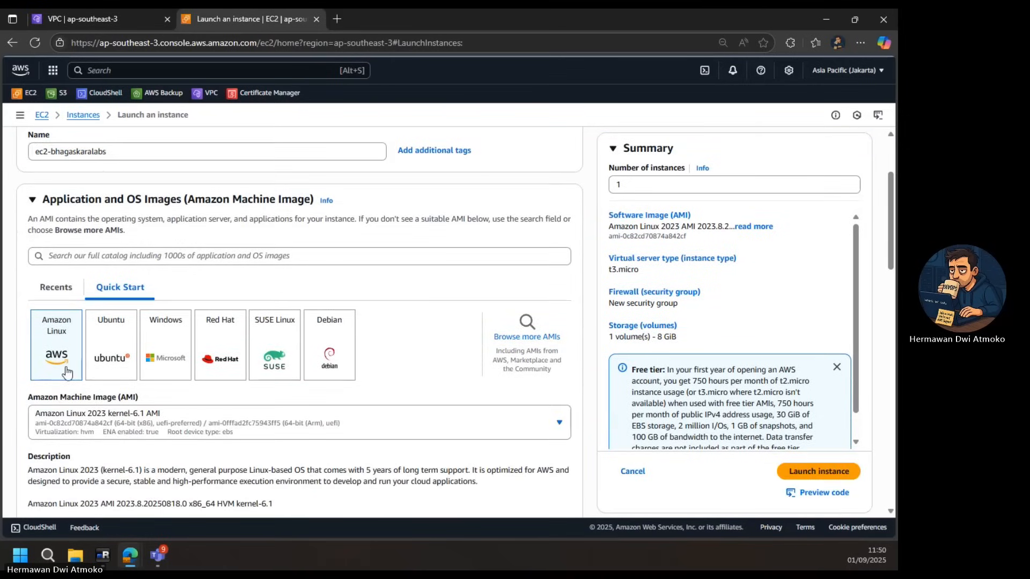
# - Create a new key pair named demokey for the instance
pyautogui.scroll(-3)
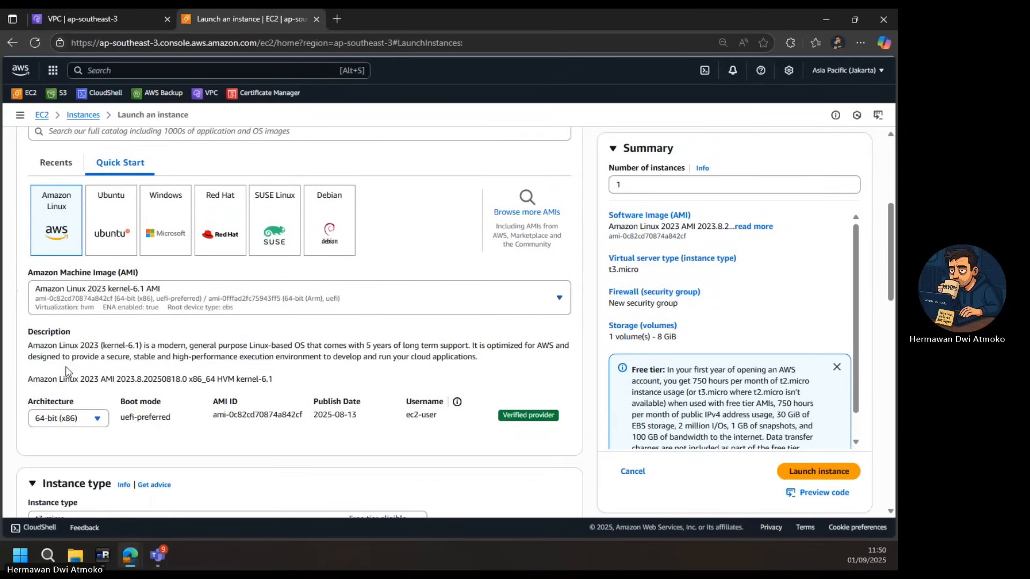
pyautogui.scroll(-3)
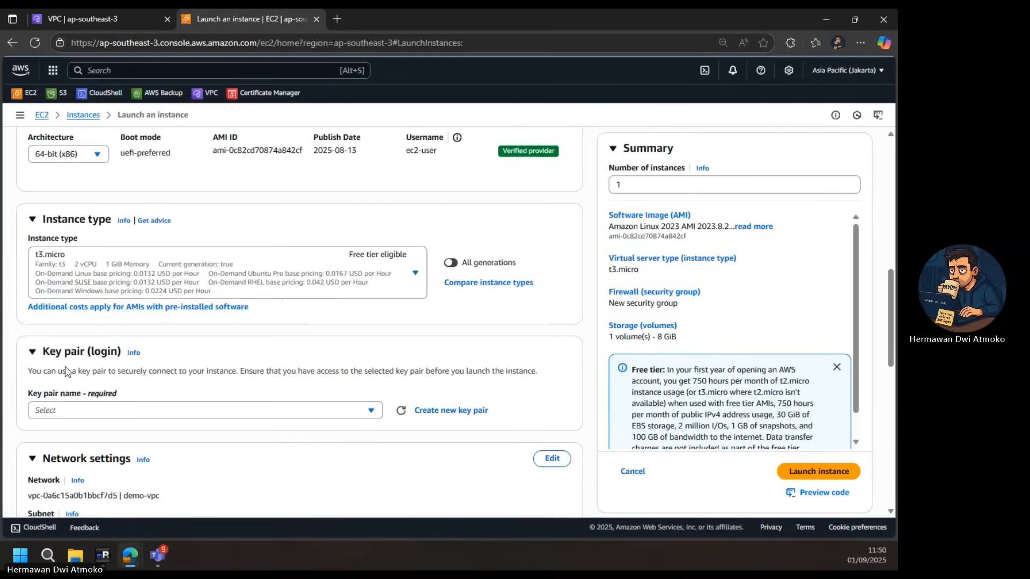
pyautogui.scroll(-3)
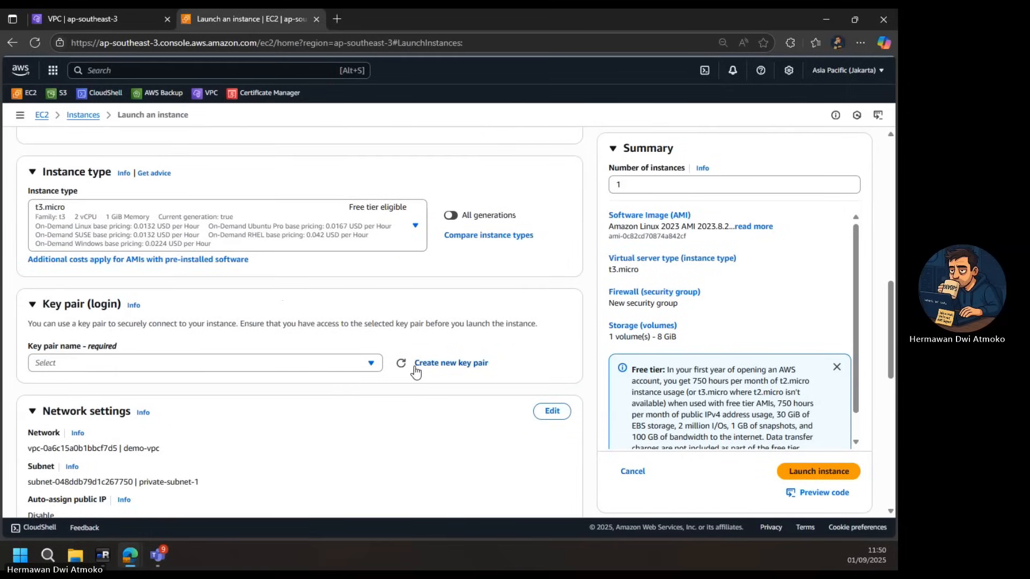
pyautogui.click(452, 363)
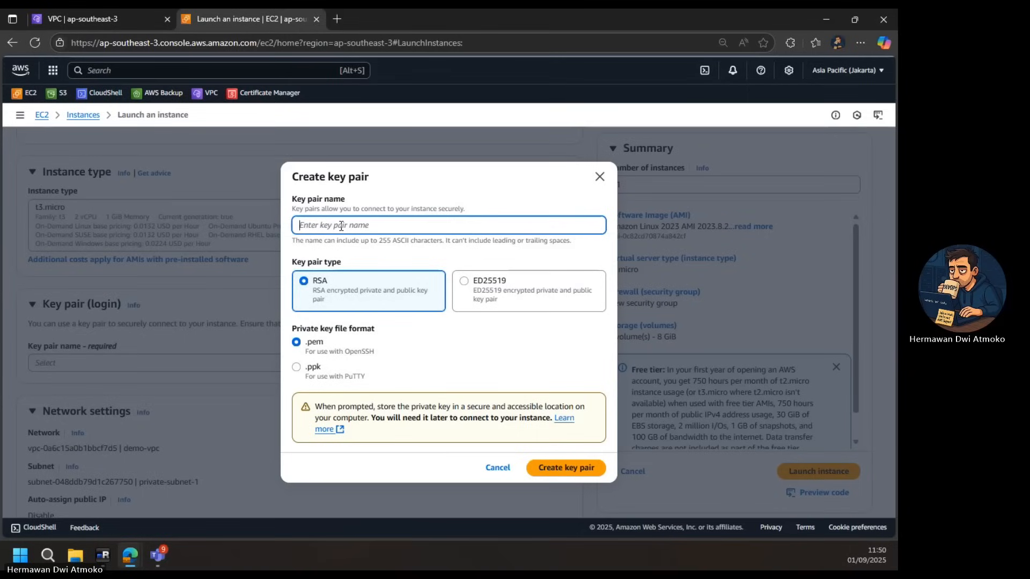
pyautogui.write('demo')
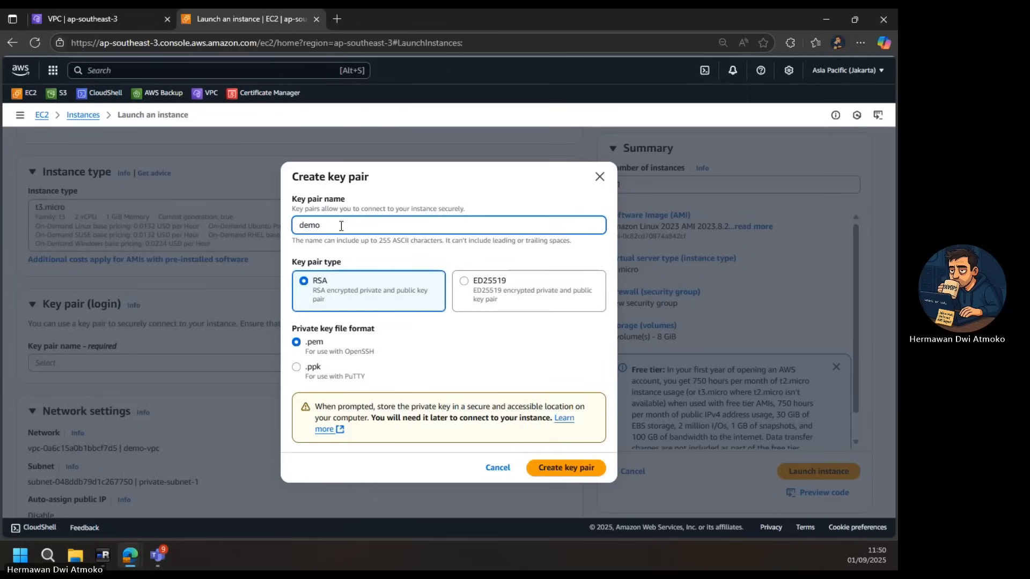
pyautogui.write('key')
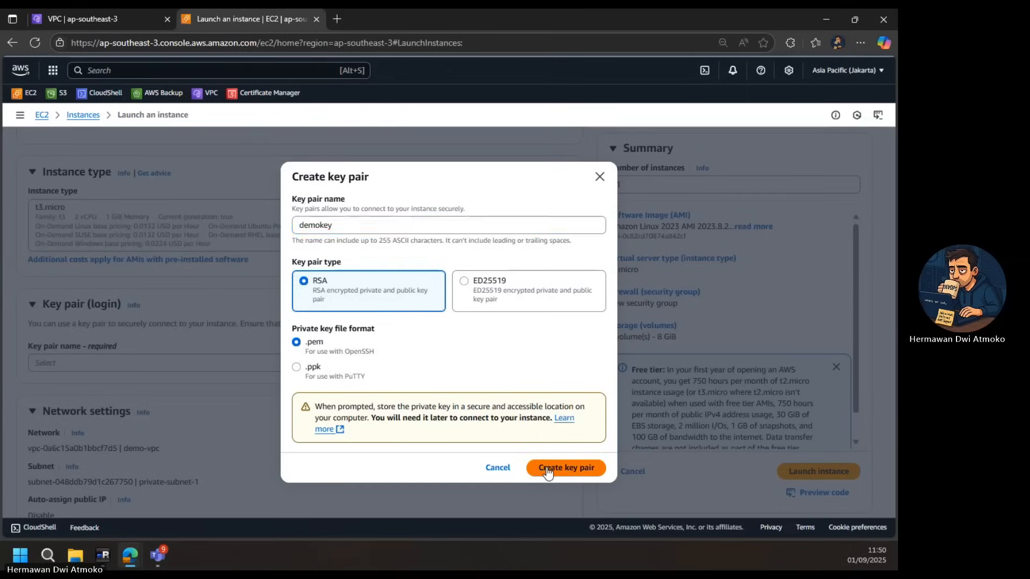
pyautogui.click(565, 467)
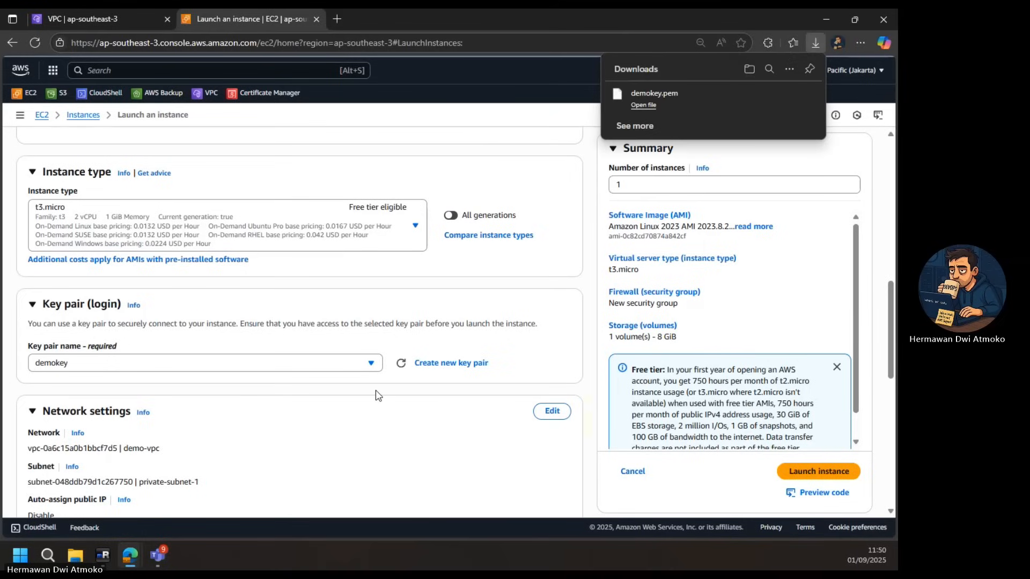
# - Keep public IP assignment disabled and name the new security group demo-sg
pyautogui.scroll(-3)
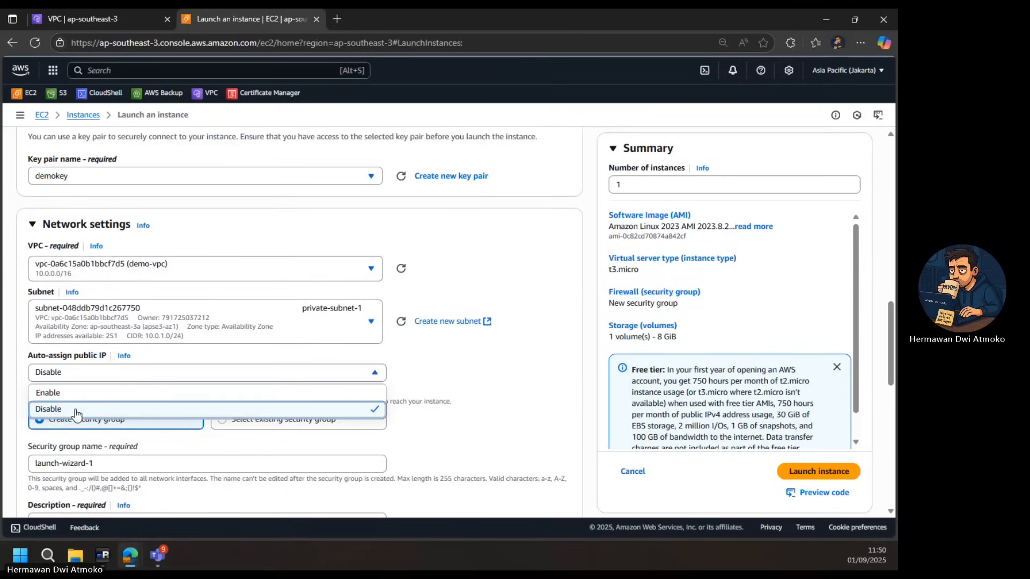
pyautogui.click(47, 409)
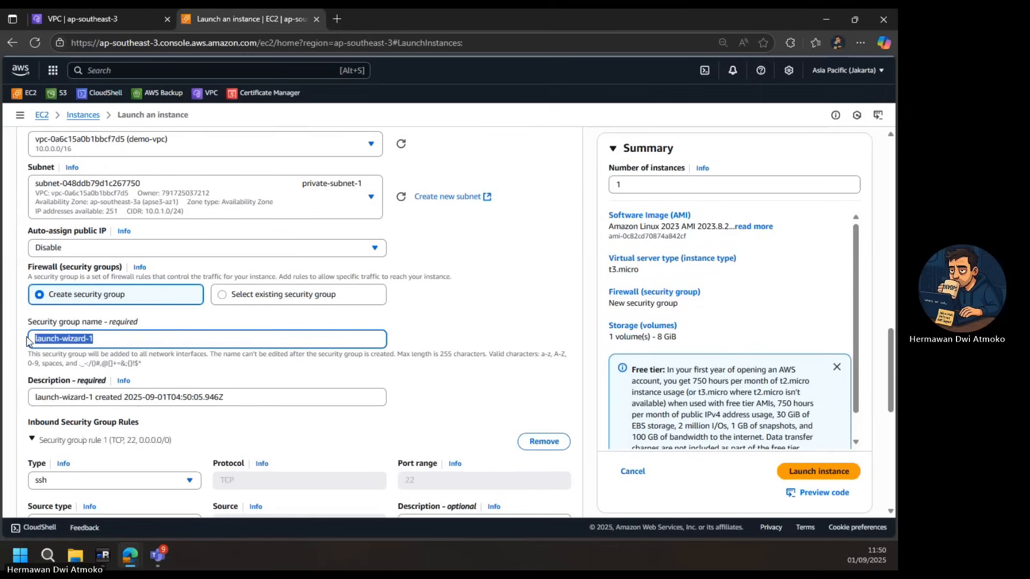
pyautogui.write('demo-sg')
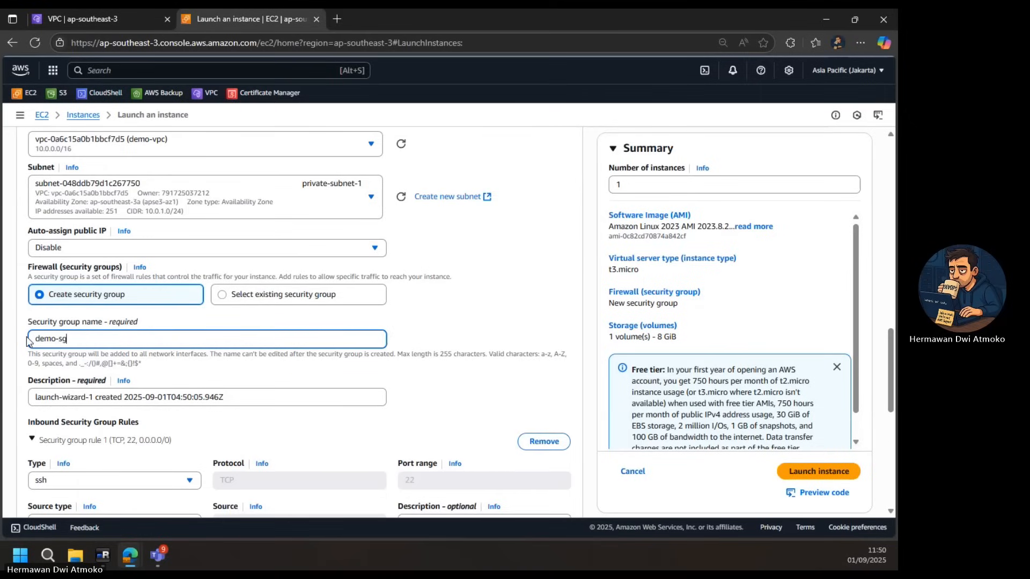
# - Allow SSH from custom source 10.0.0.0/16 described 'CIDR VPC', then launch the instance
pyautogui.click(113, 398)
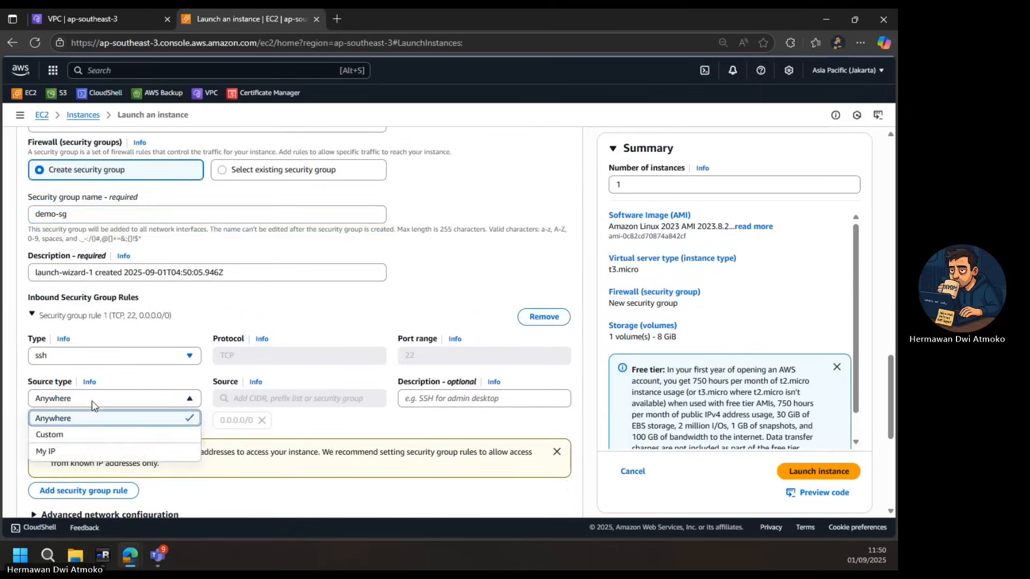
pyautogui.click(49, 434)
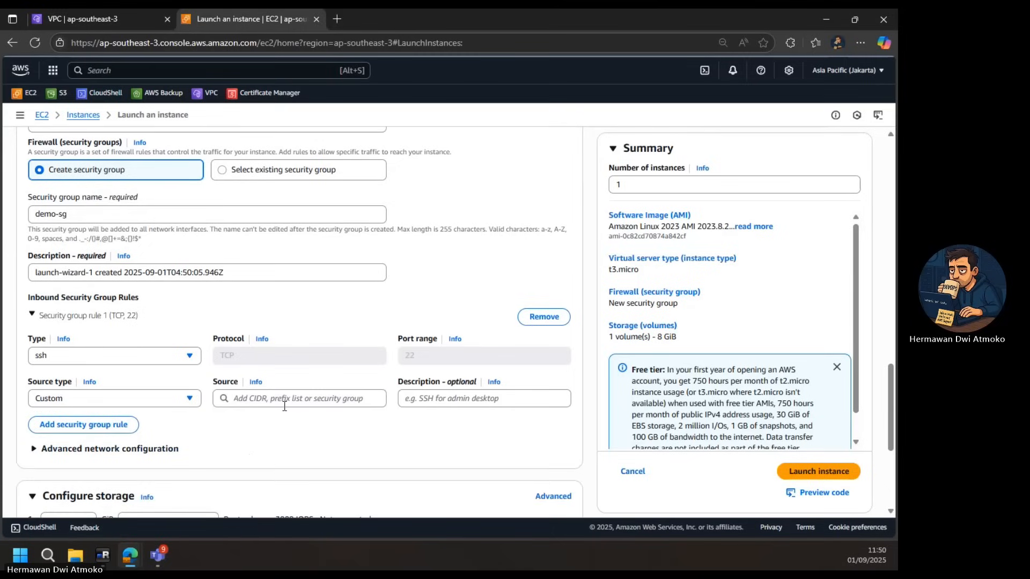
pyautogui.write('10.0.0.0/1')
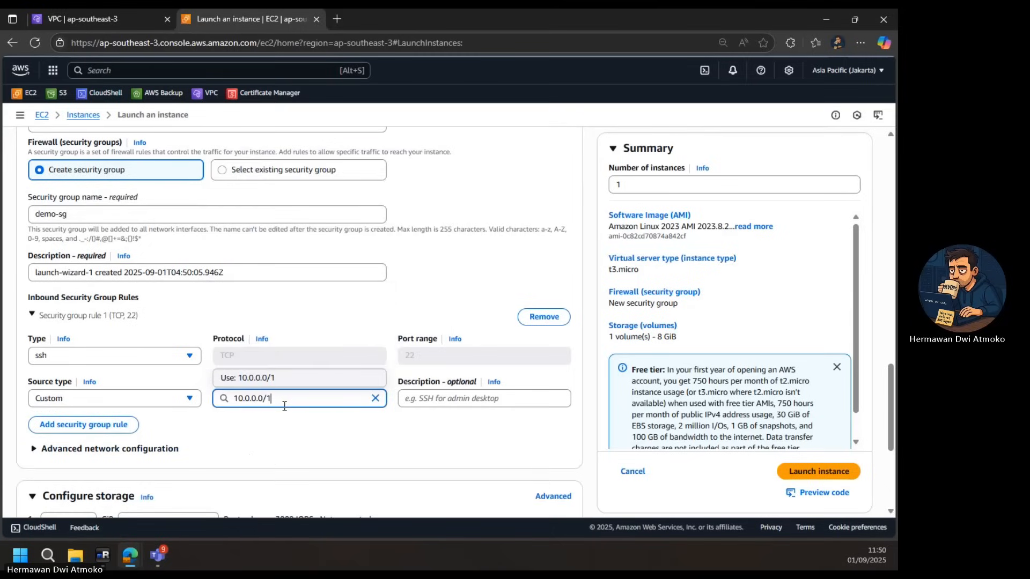
pyautogui.write('6')
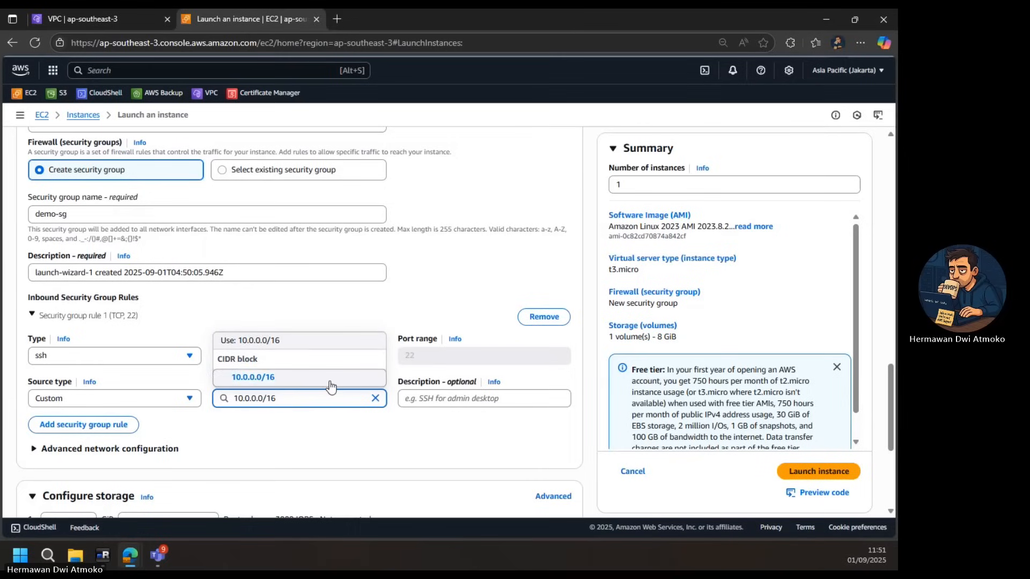
pyautogui.click(253, 377)
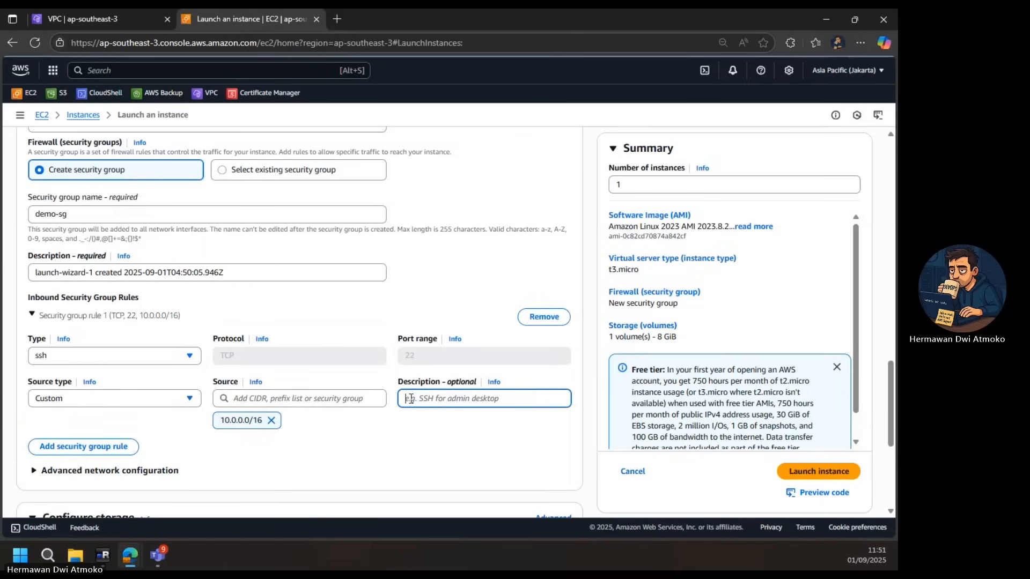
pyautogui.write('CIDR')
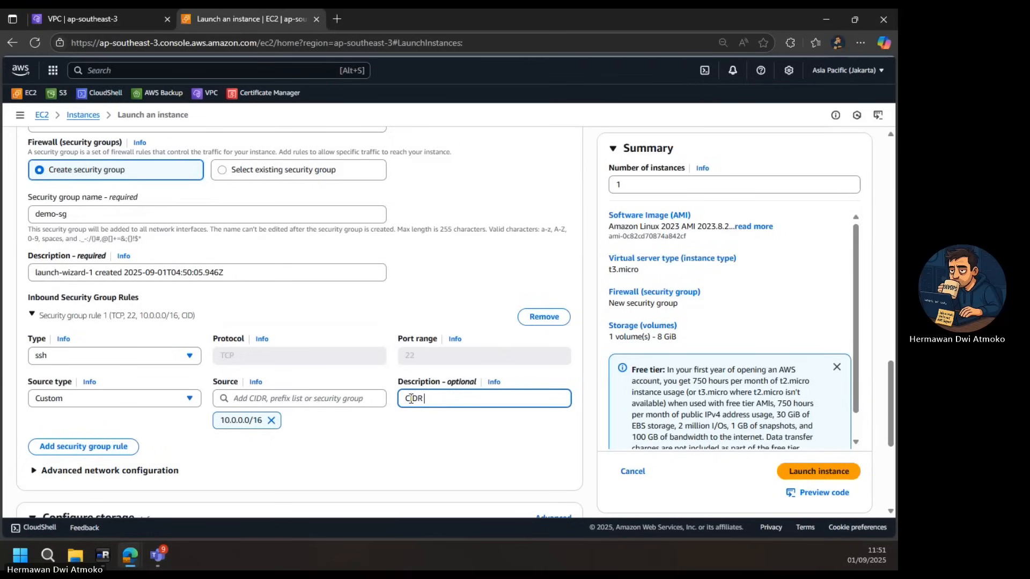
pyautogui.write('VPC')
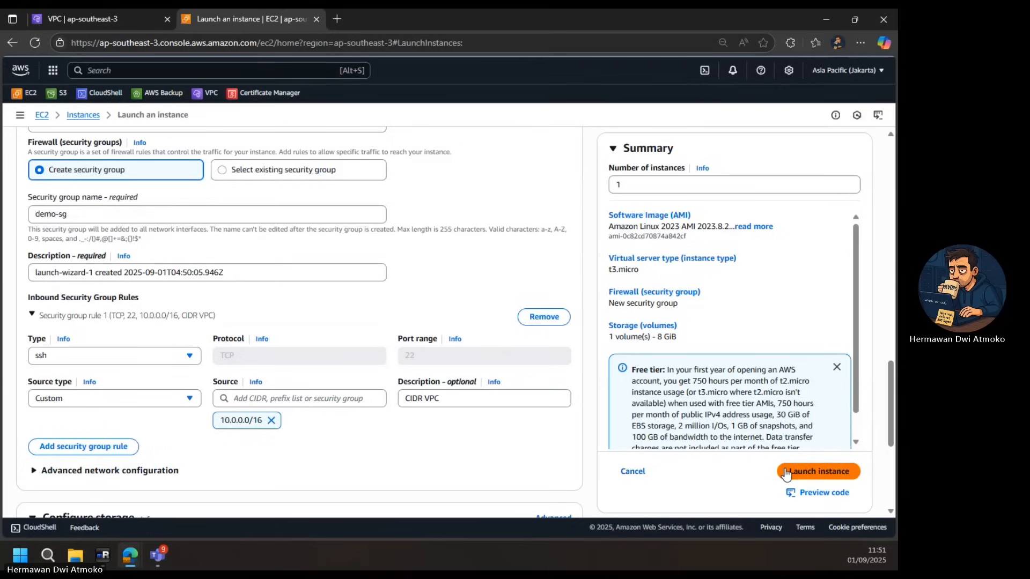
pyautogui.click(817, 471)
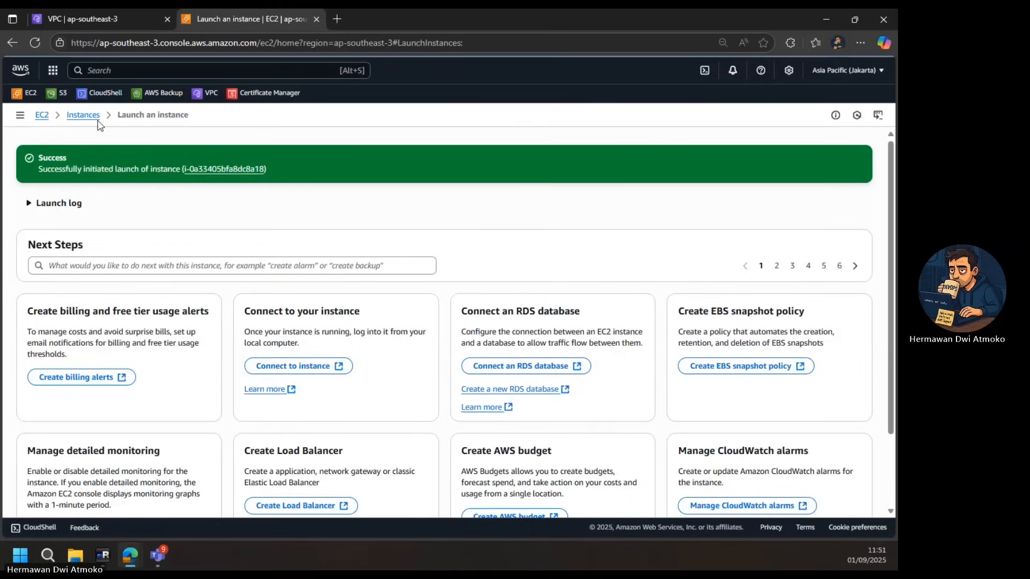
# - Select ec2-bhagaskaralabs in Instances and refresh until 3/3 status checks pass
pyautogui.click(83, 115)
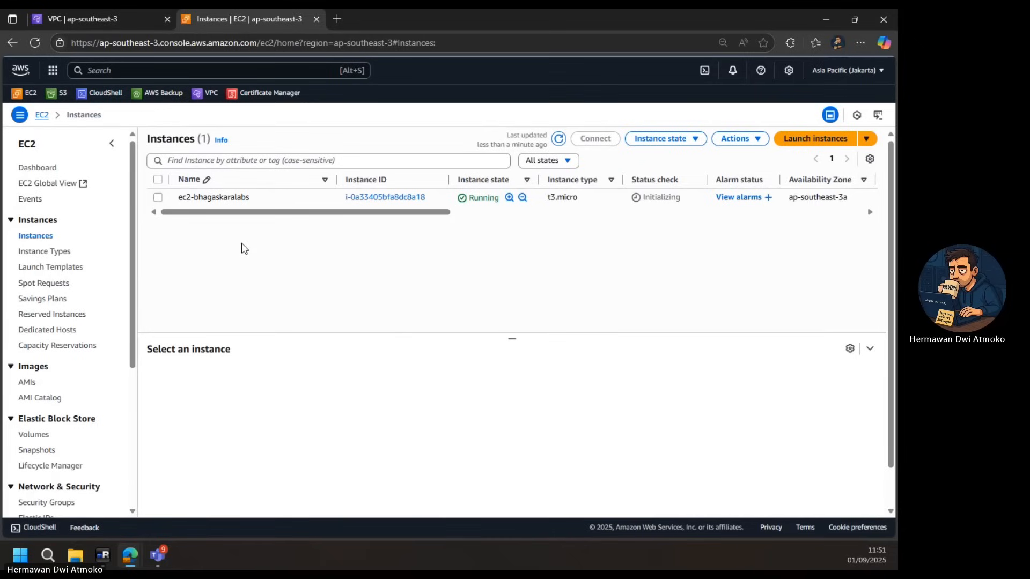
pyautogui.click(558, 139)
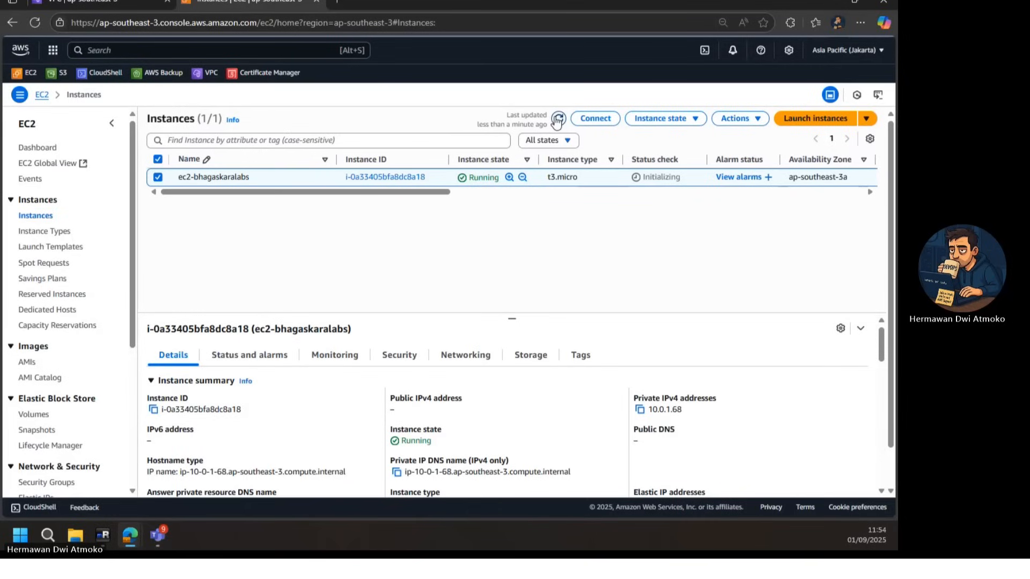
pyautogui.click(558, 119)
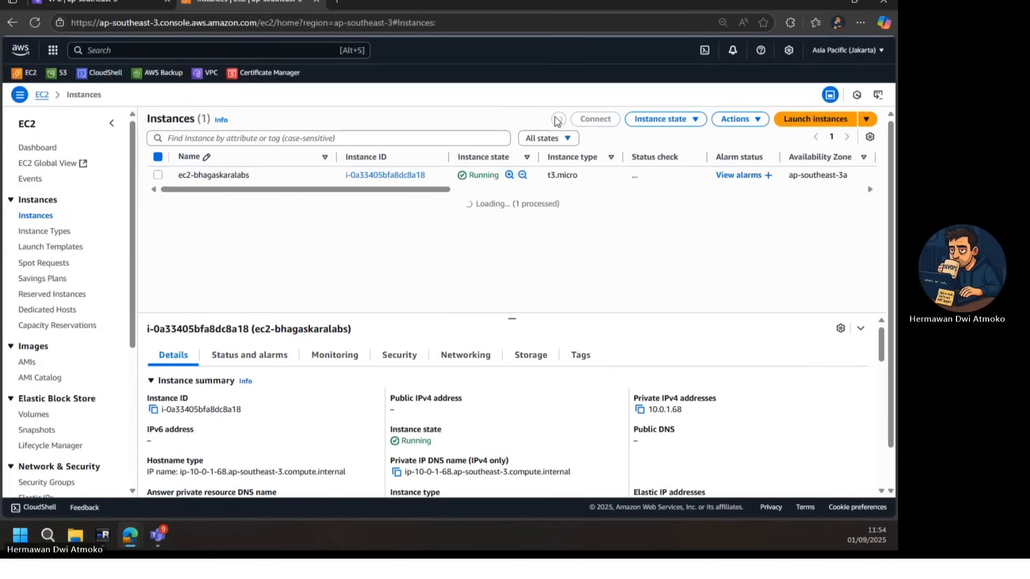
pyautogui.click(558, 119)
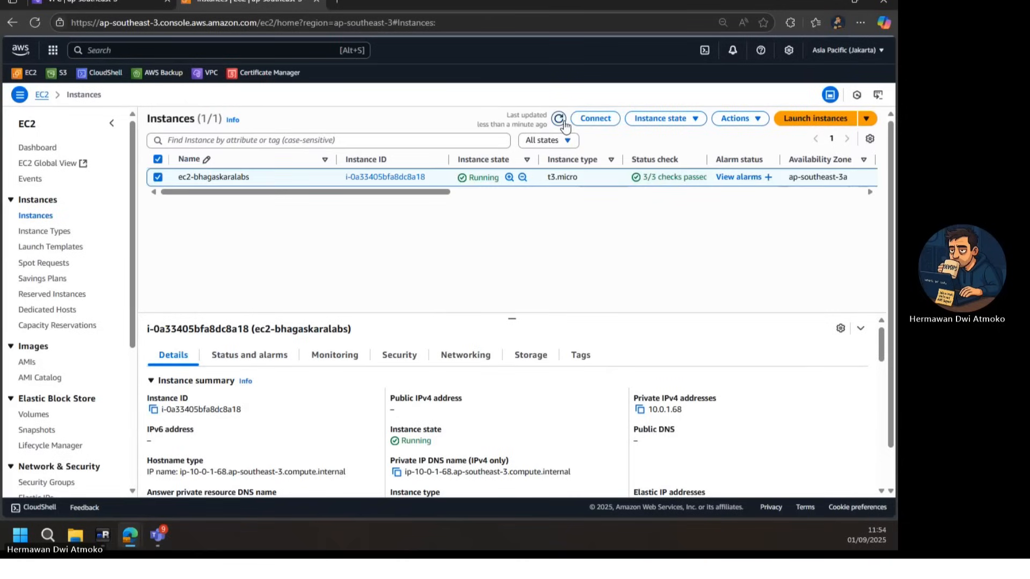
pyautogui.moveTo(594, 119)
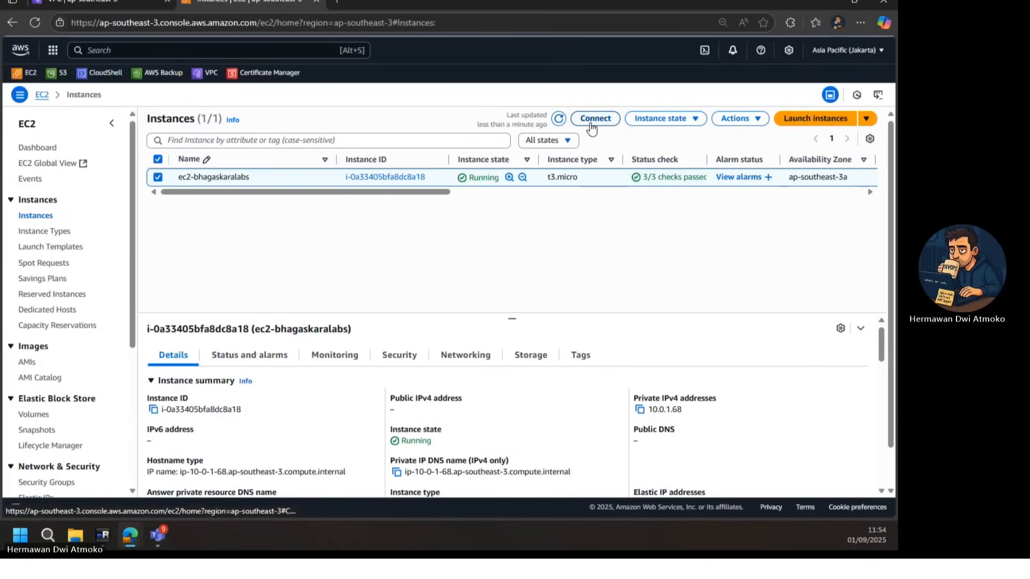
# - Choose a private-IP connection for ec2-bhagaskaralabs and start creating an Instance Connect endpoint
pyautogui.click(594, 118)
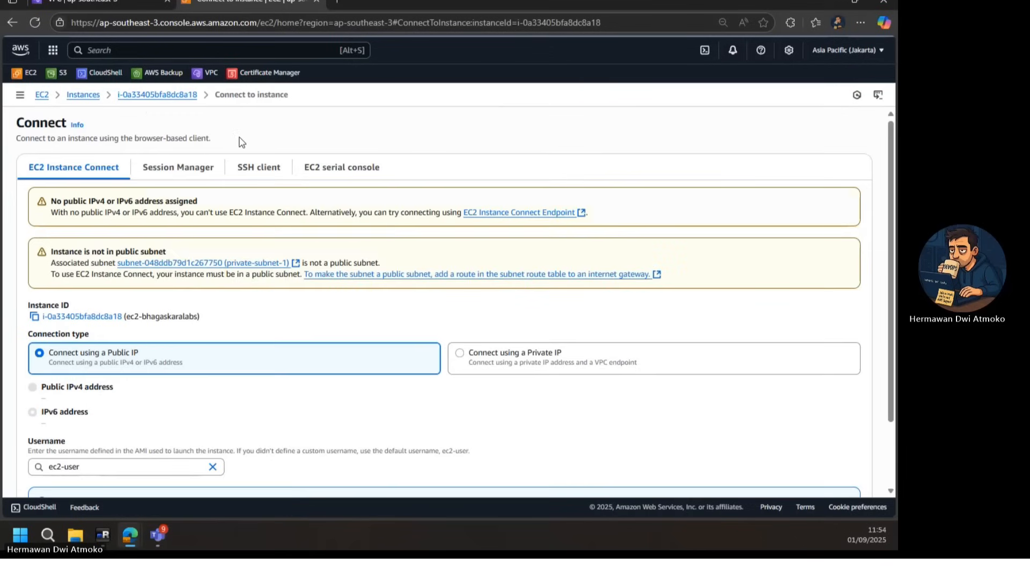
pyautogui.scroll(-3)
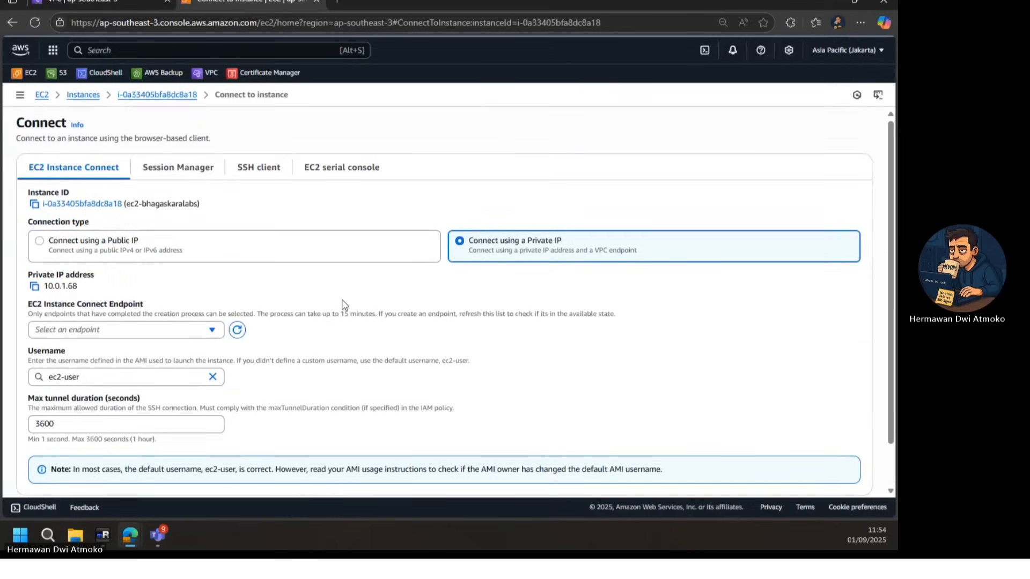
pyautogui.scroll(-3)
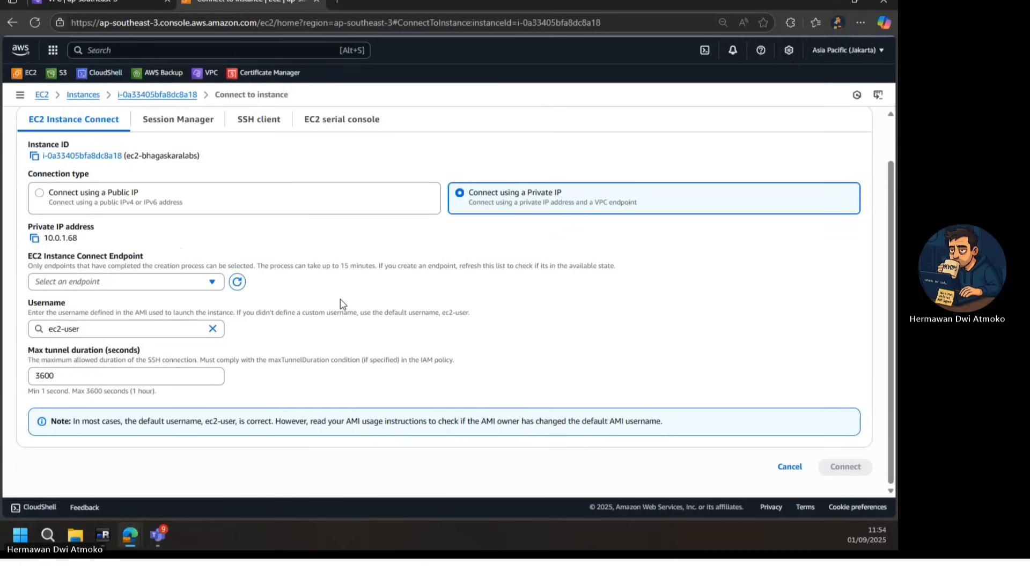
pyautogui.moveTo(207, 290)
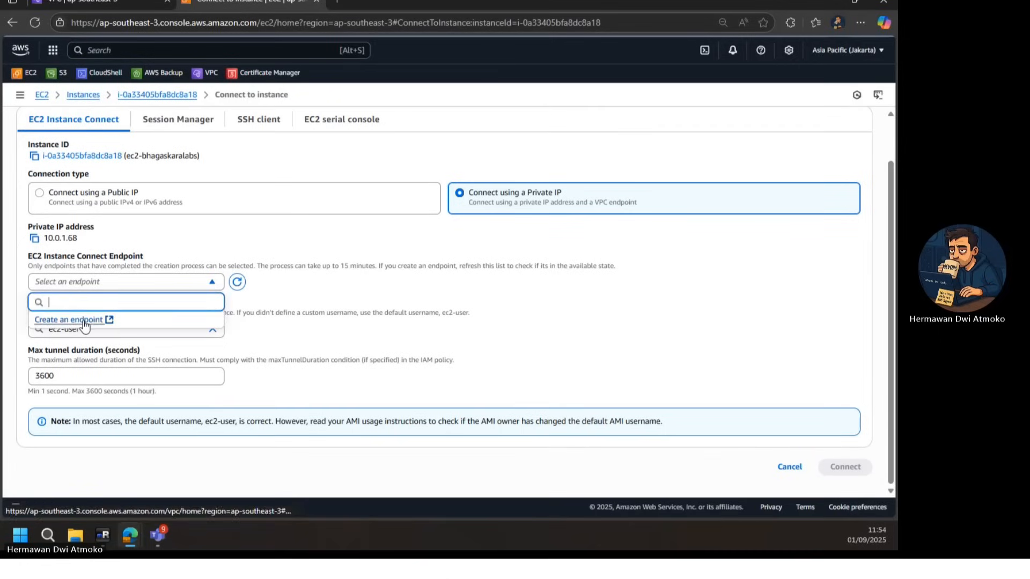
pyautogui.moveTo(69, 319)
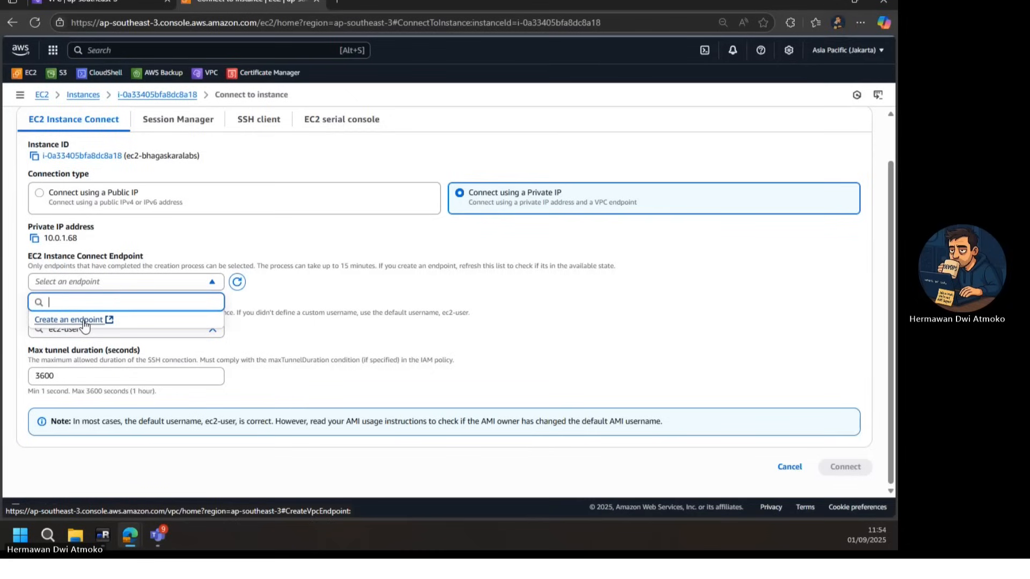
pyautogui.moveTo(254, 253)
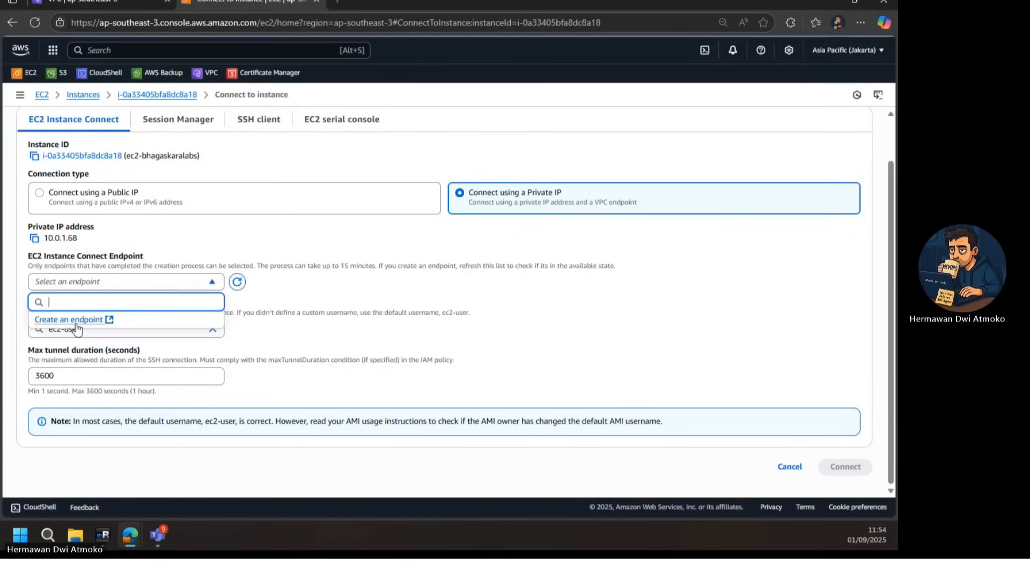
pyautogui.click(68, 319)
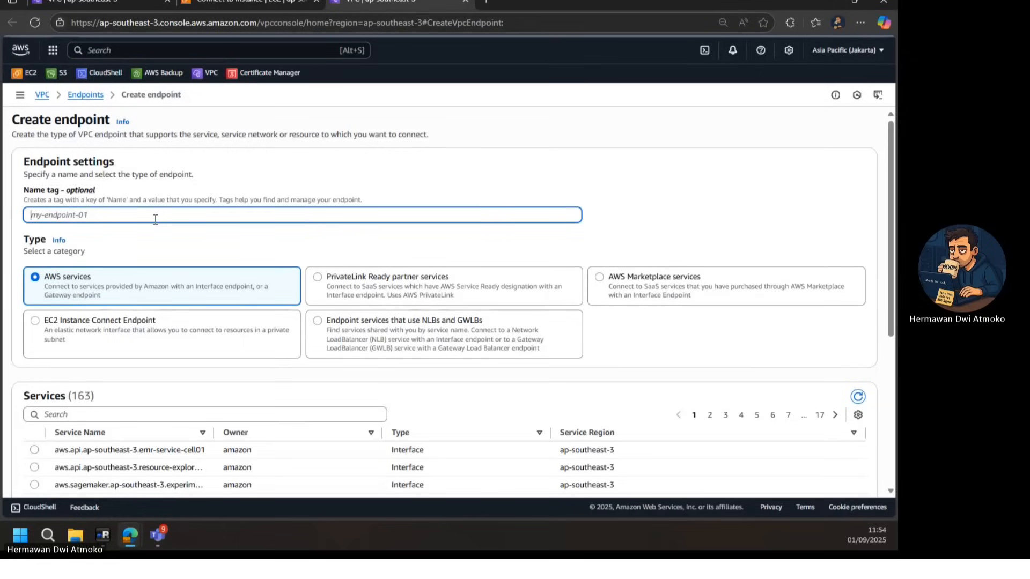
# - Create EC2 Instance Connect Endpoint demo-endpoint-01 in demo-vpc with the default security group
pyautogui.write('demo-endpo')
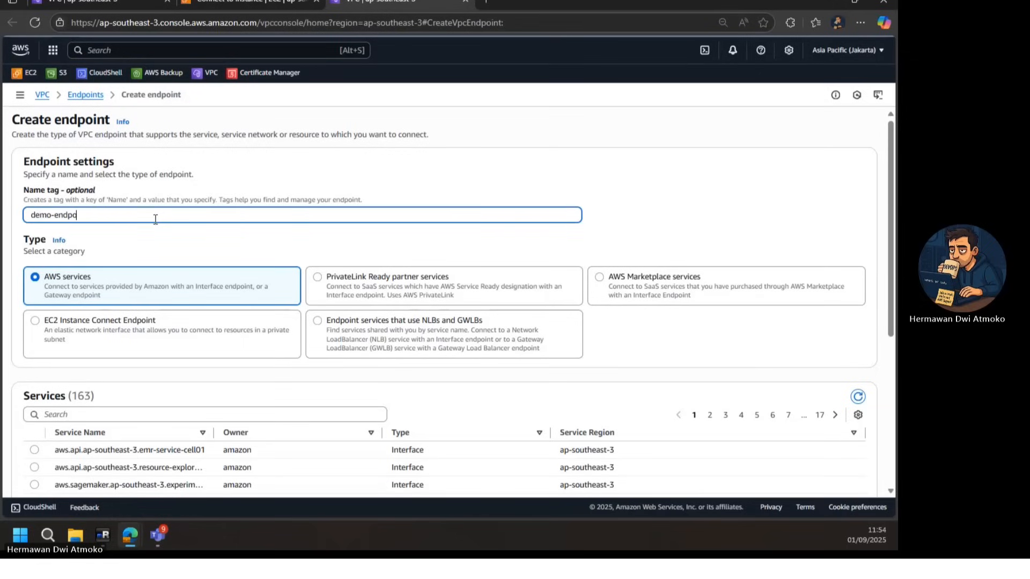
pyautogui.write('int')
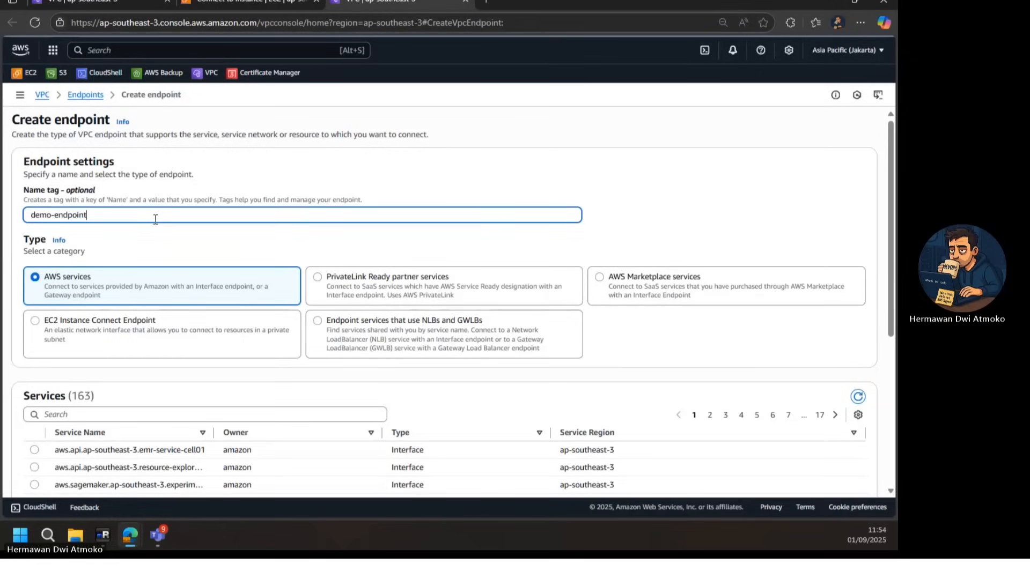
pyautogui.write('-01')
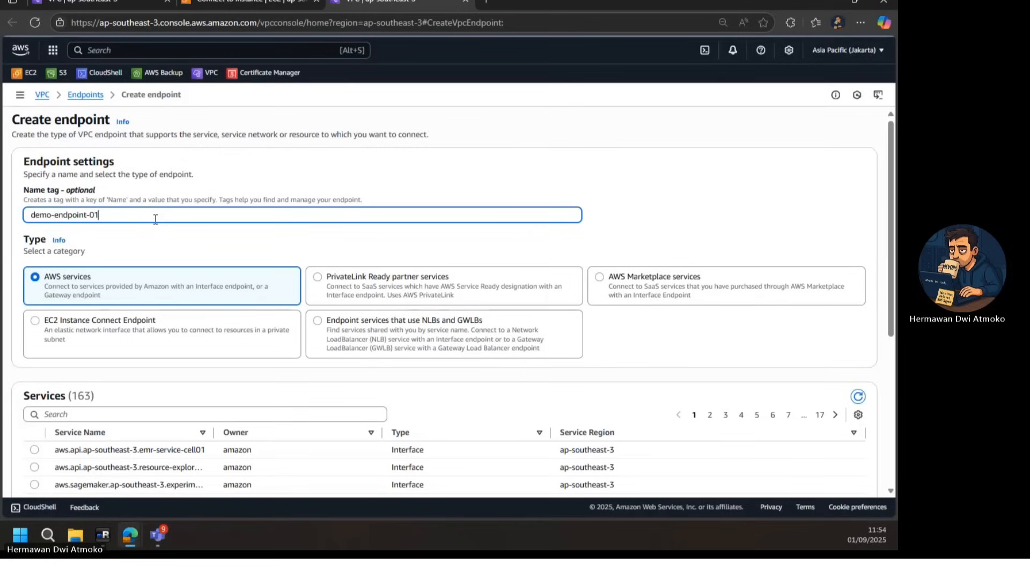
pyautogui.click(35, 320)
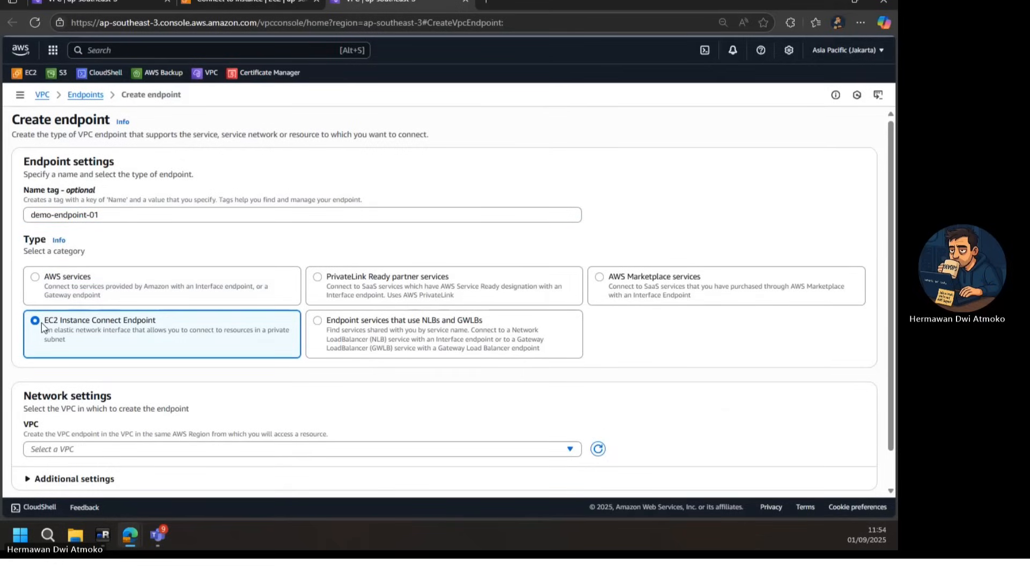
pyautogui.click(299, 450)
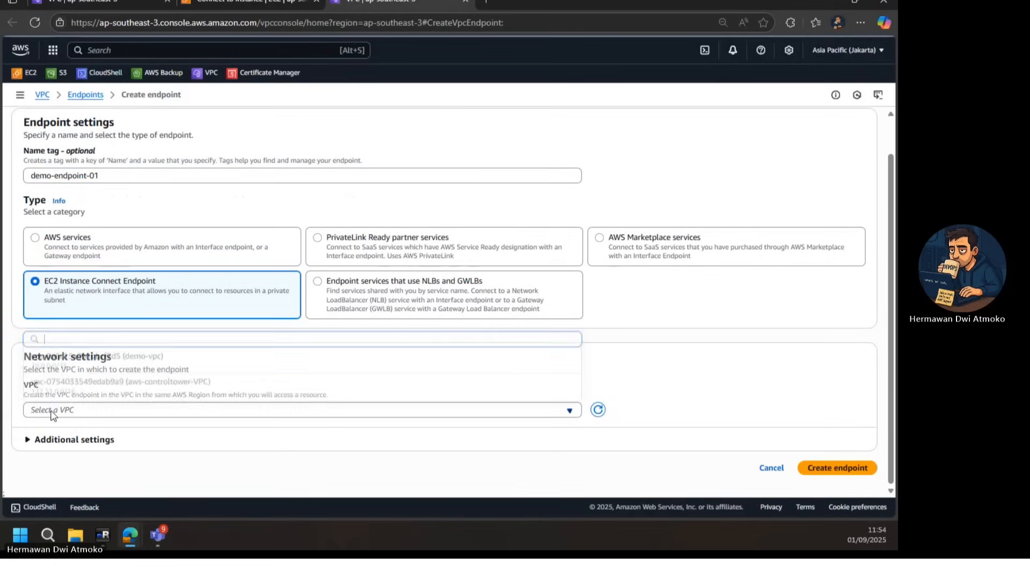
pyautogui.click(299, 410)
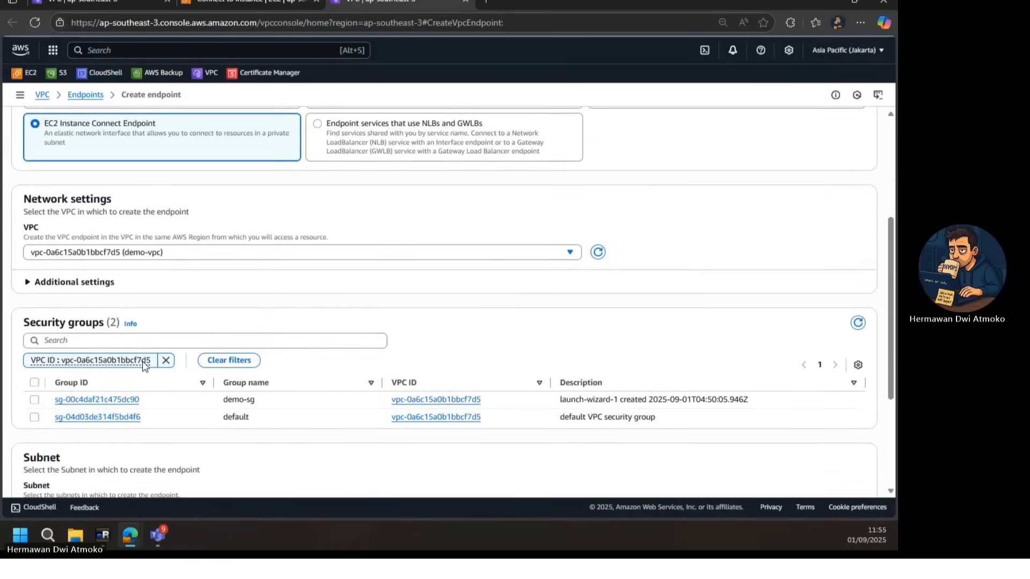
pyautogui.scroll(-3)
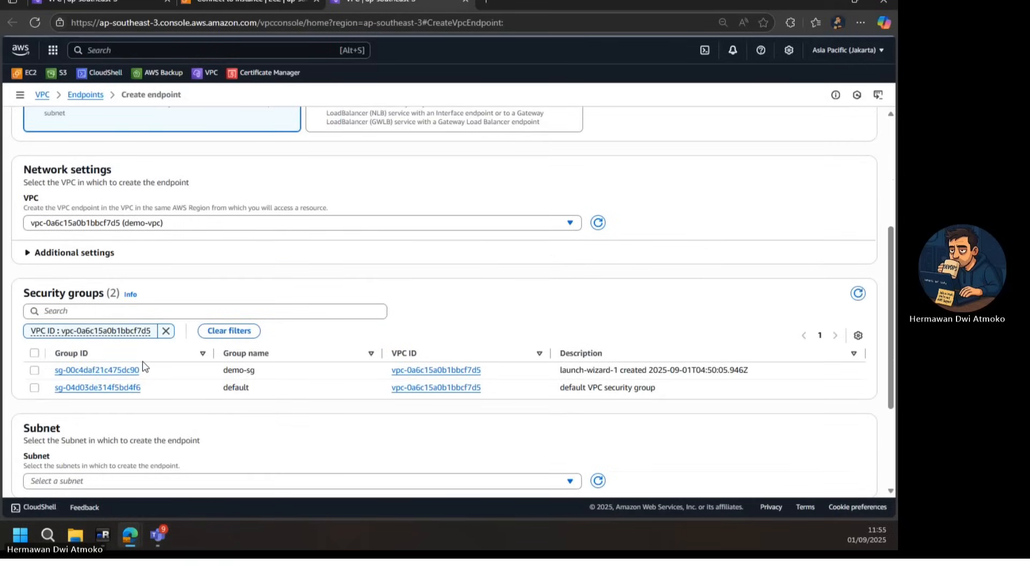
pyautogui.moveTo(162, 351)
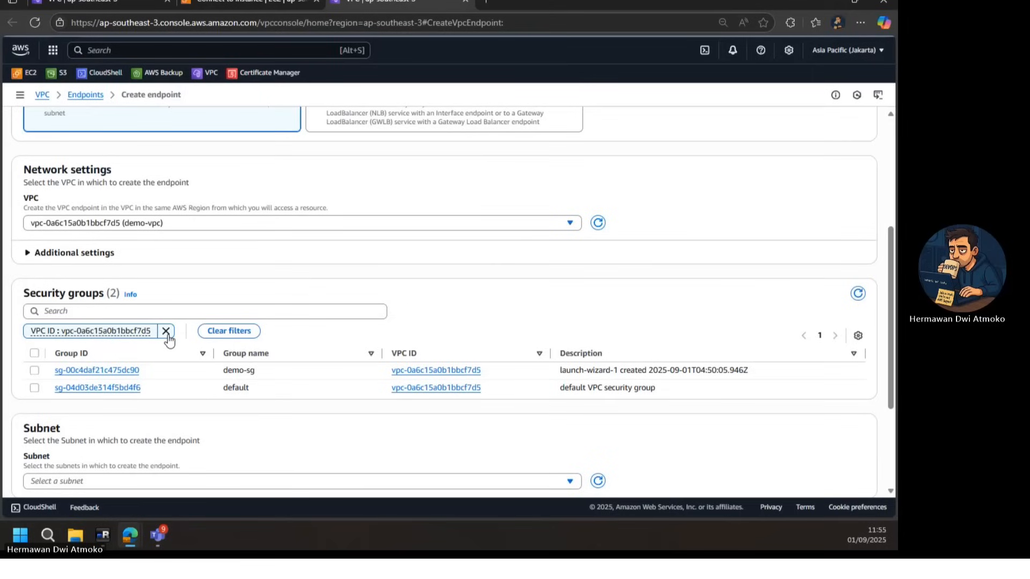
pyautogui.moveTo(84, 392)
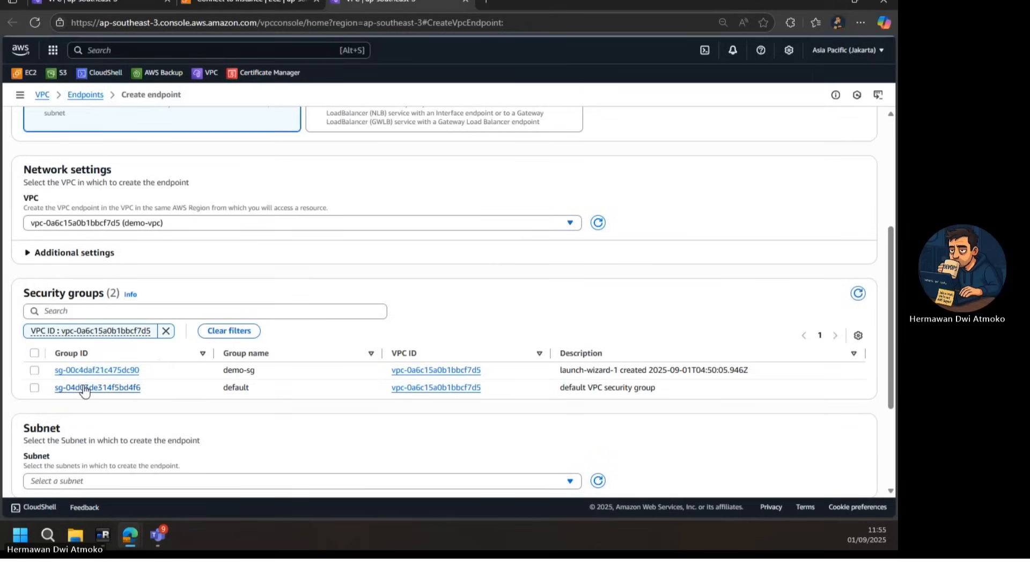
pyautogui.click(35, 388)
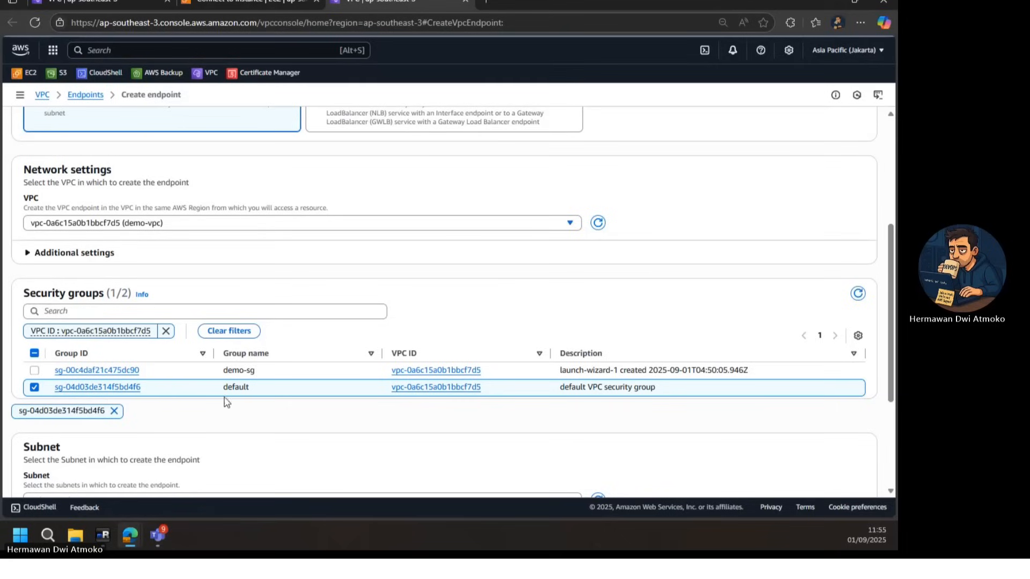
pyautogui.moveTo(236, 419)
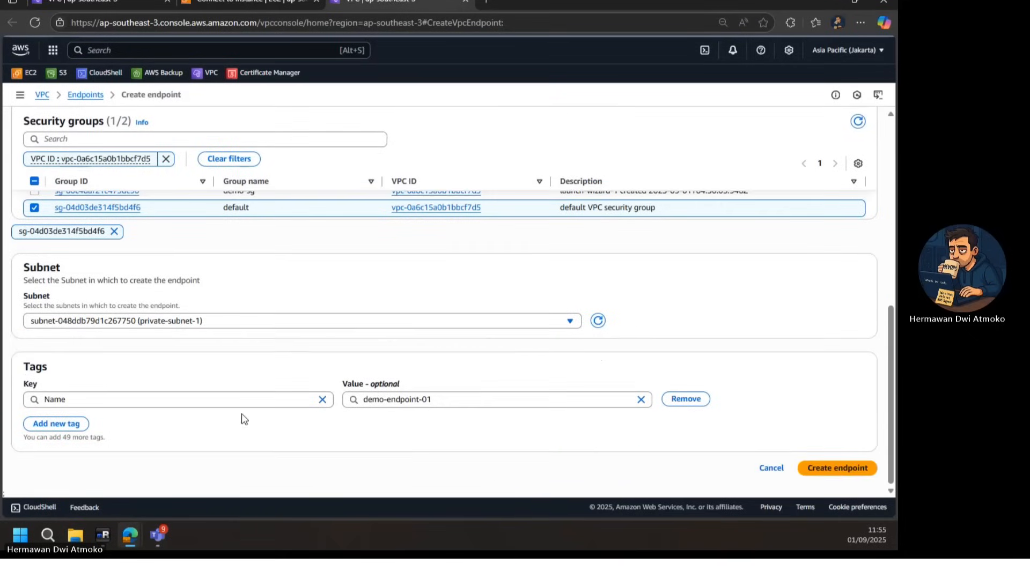
pyautogui.click(837, 468)
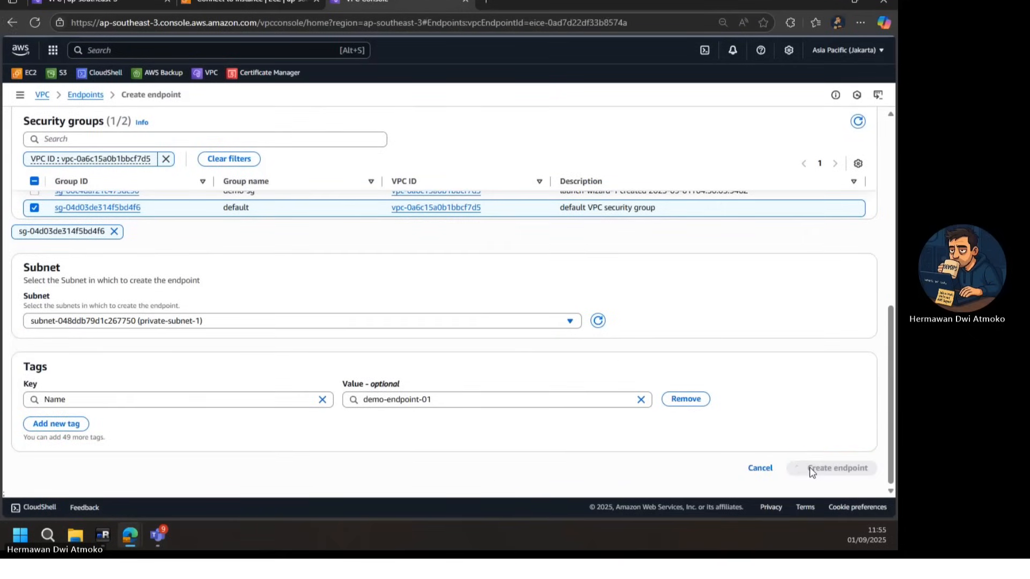
# - Check that demo-endpoint-01 shows Available, then go back to the instance connection tab
pyautogui.click(837, 468)
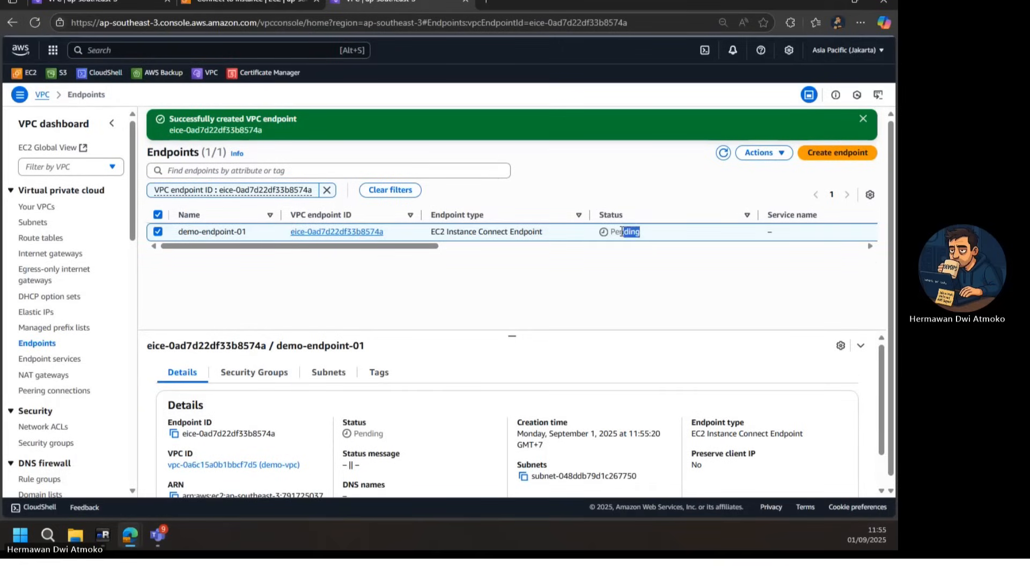
pyautogui.click(723, 153)
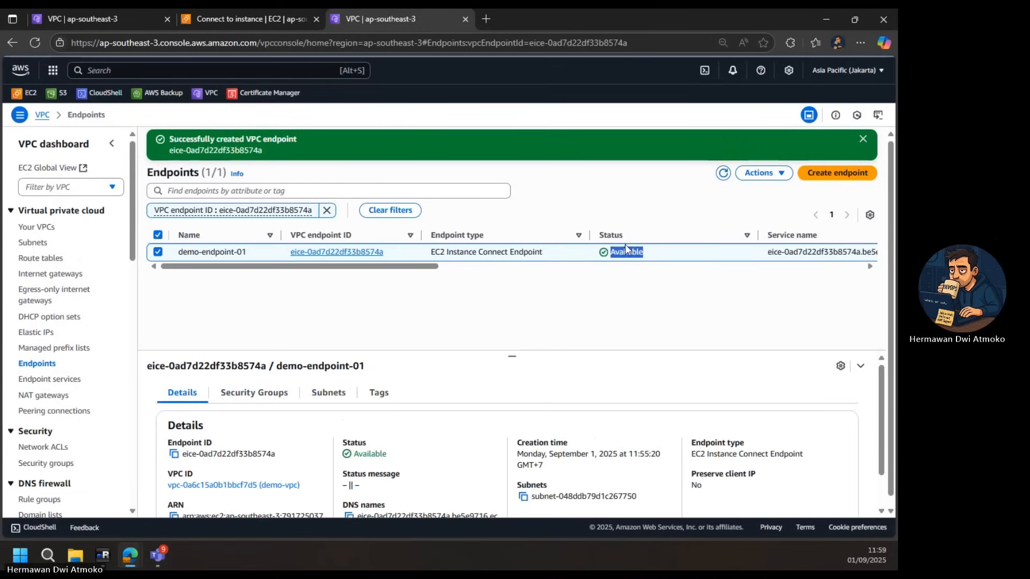
pyautogui.click(250, 18)
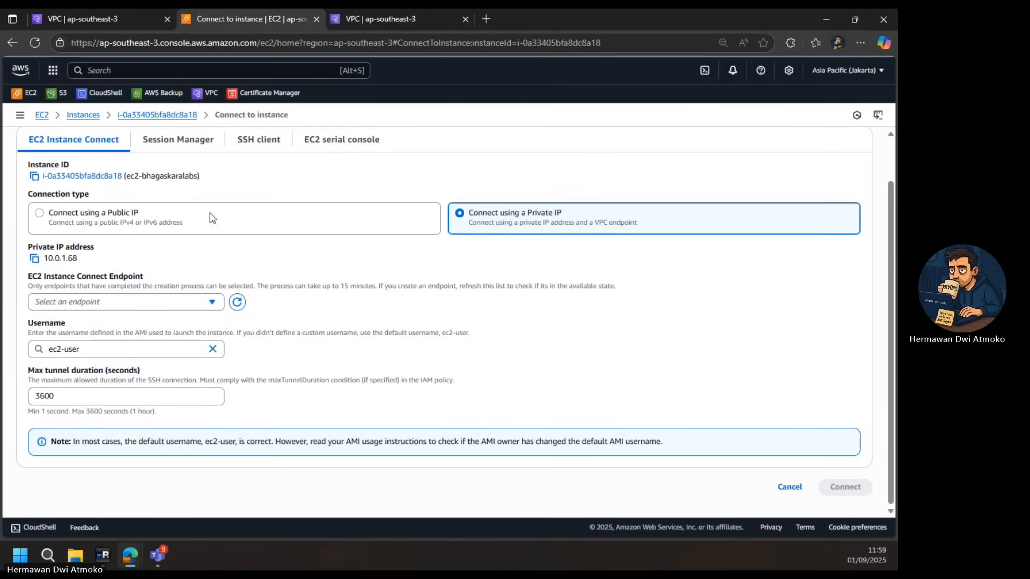
# - Connect to ec2-bhagaskaralabs as ec2-user via endpoint eice-0ad7d22df33b8574a (demo-endpoint-01)
pyautogui.click(125, 301)
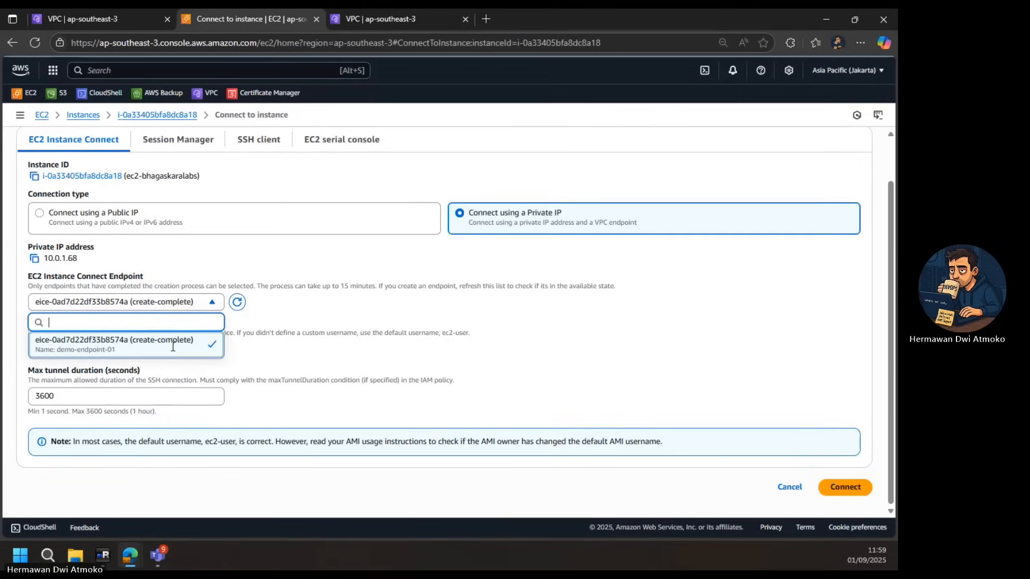
pyautogui.click(114, 339)
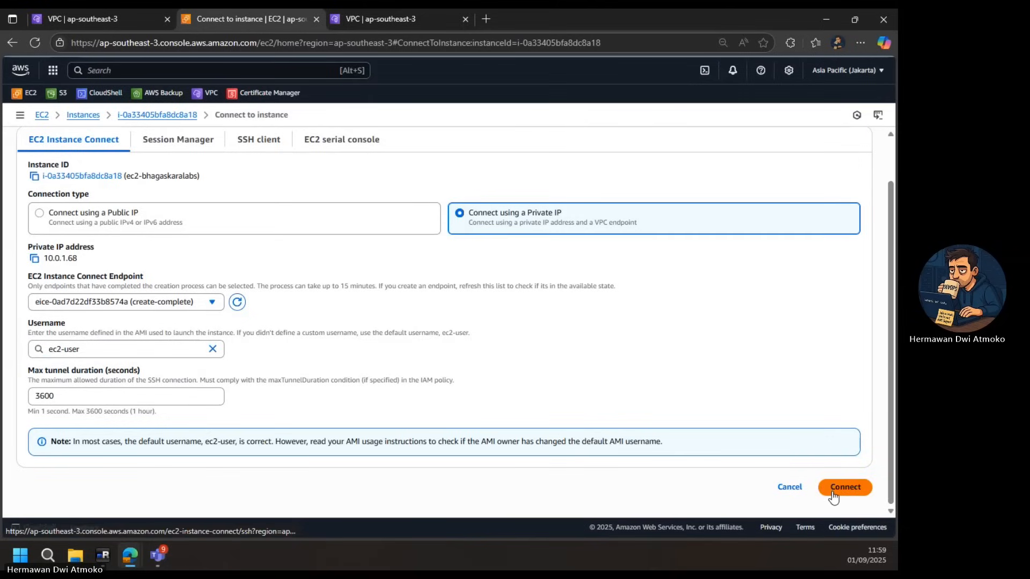
pyautogui.click(845, 486)
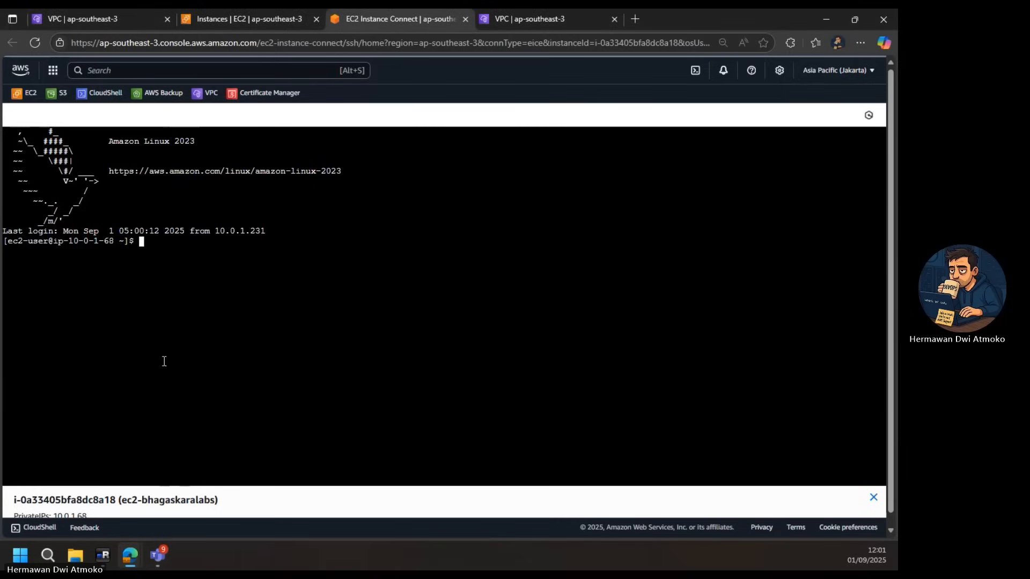
pyautogui.moveTo(186, 240)
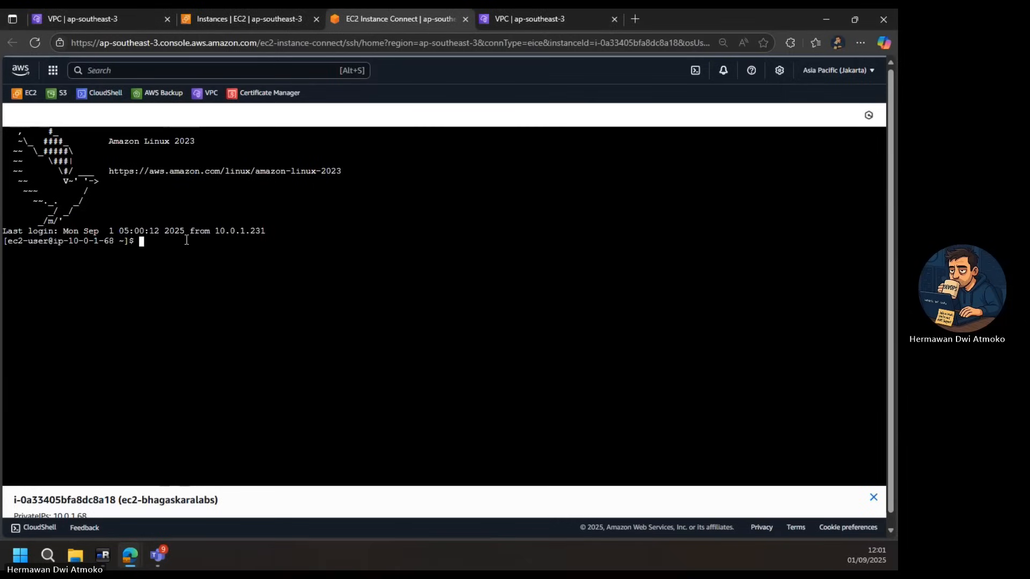